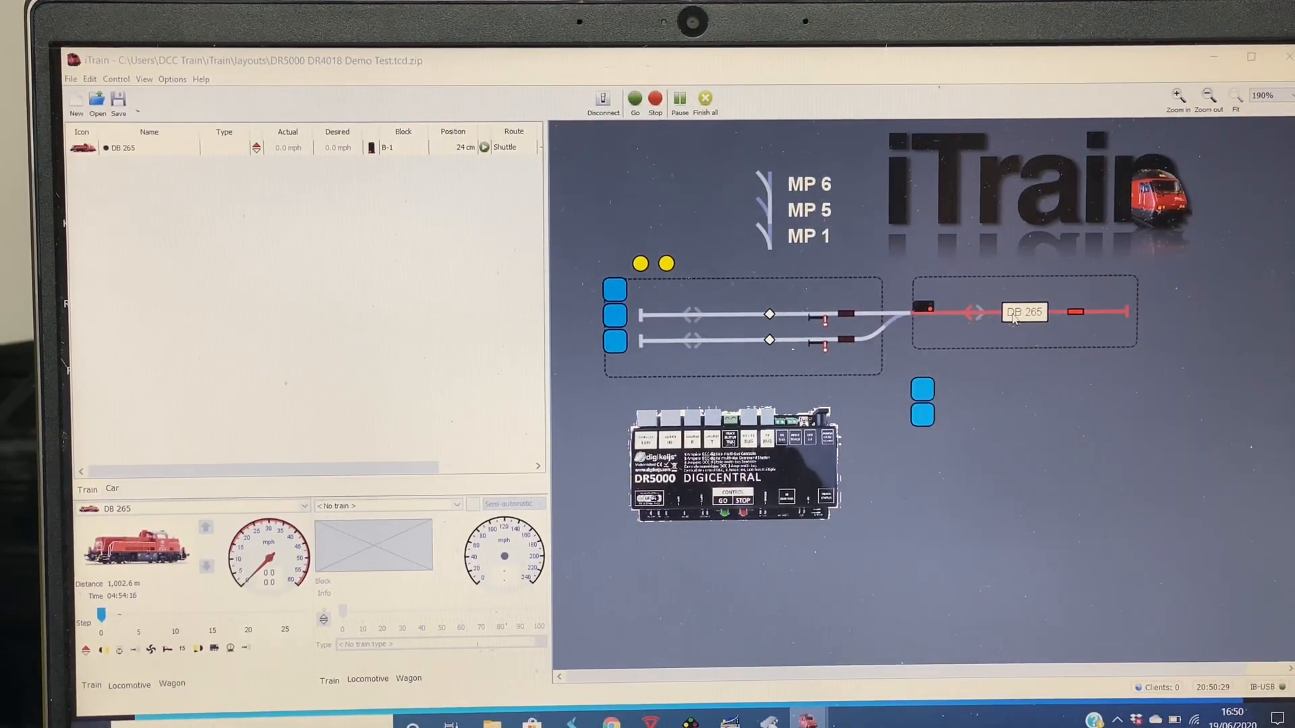
Launch the Route editor via Edit > Train routes, listing the existing Shuttle route.
right_click(1023, 312)
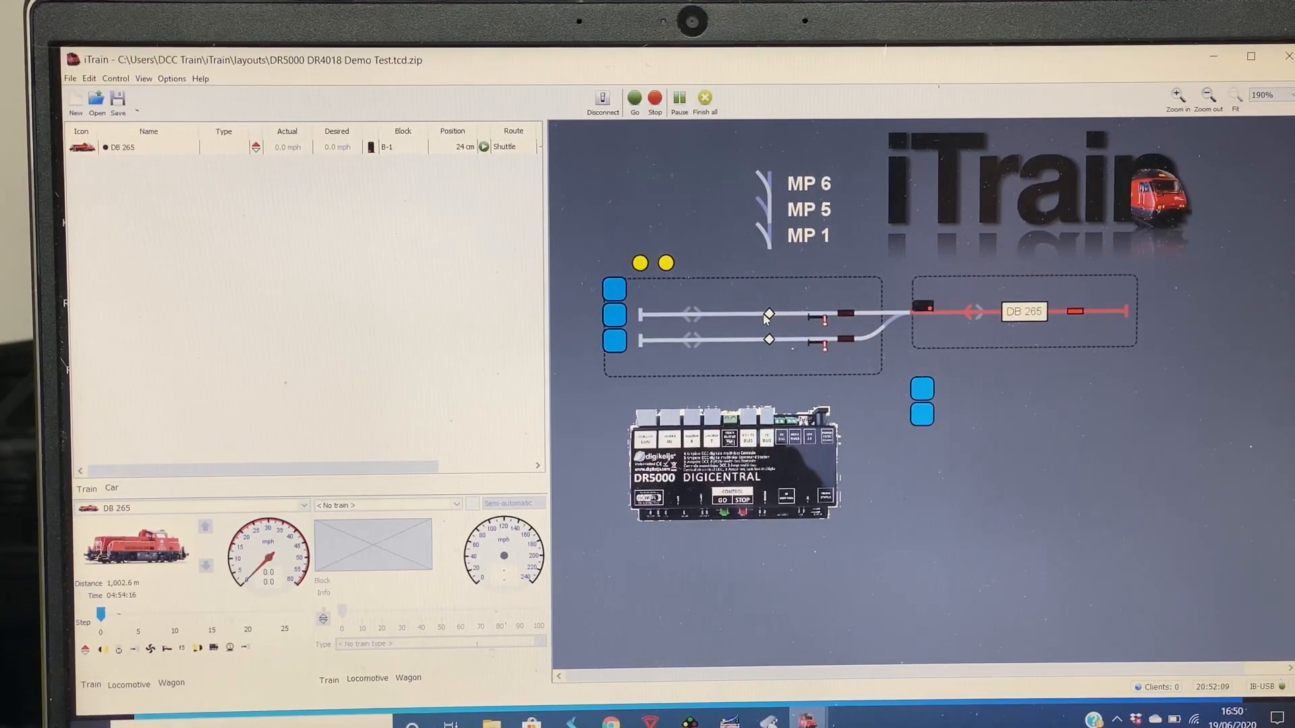
mouse_move(768, 318)
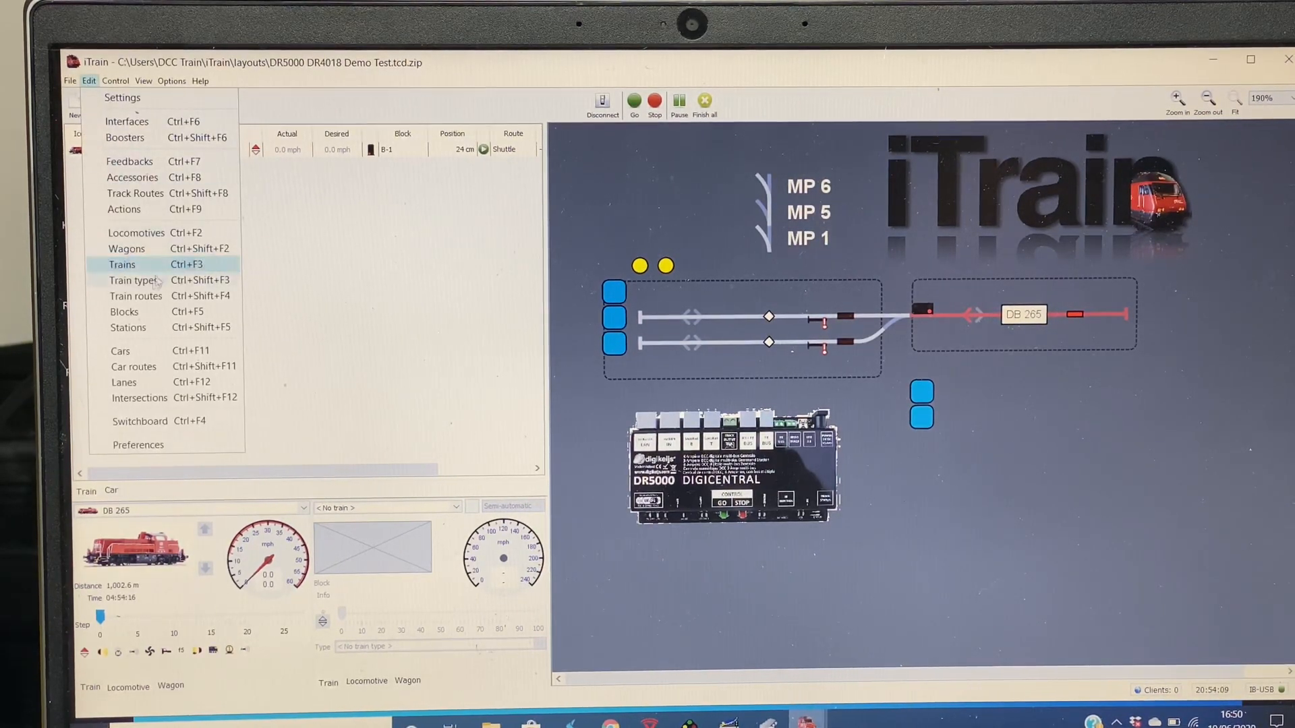
mouse_move(135, 296)
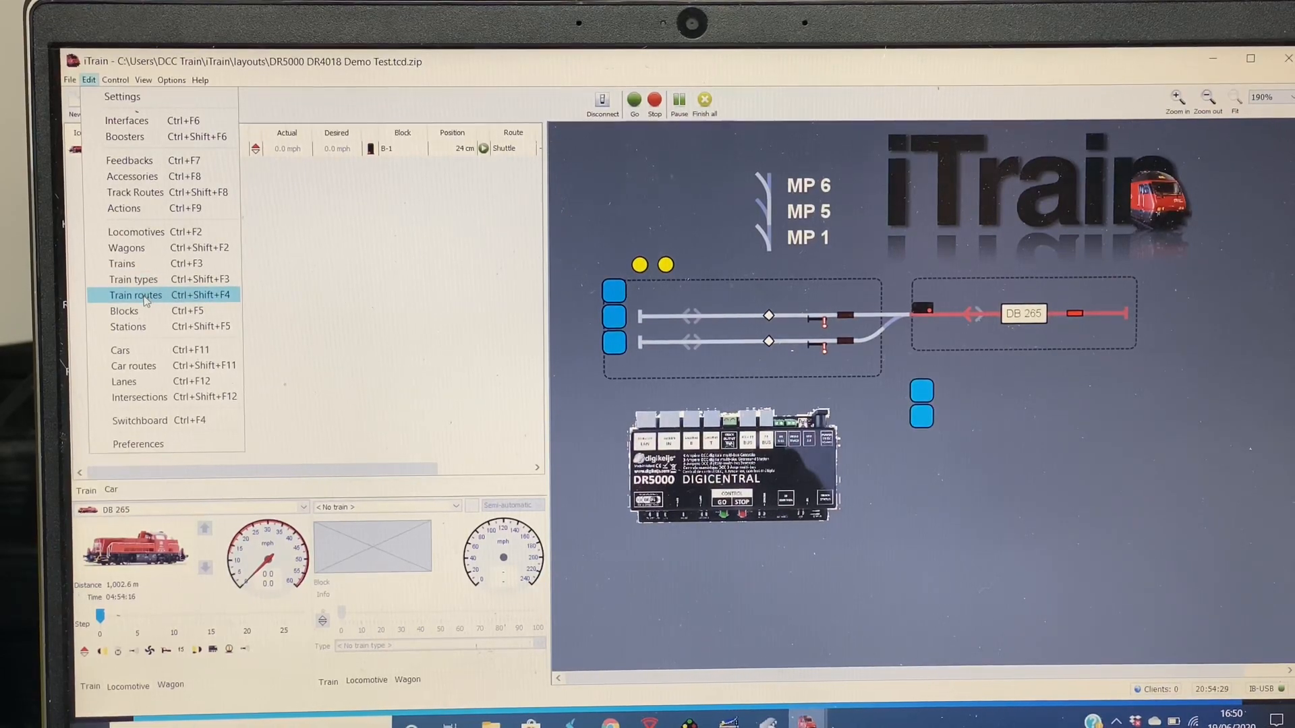
click(134, 296)
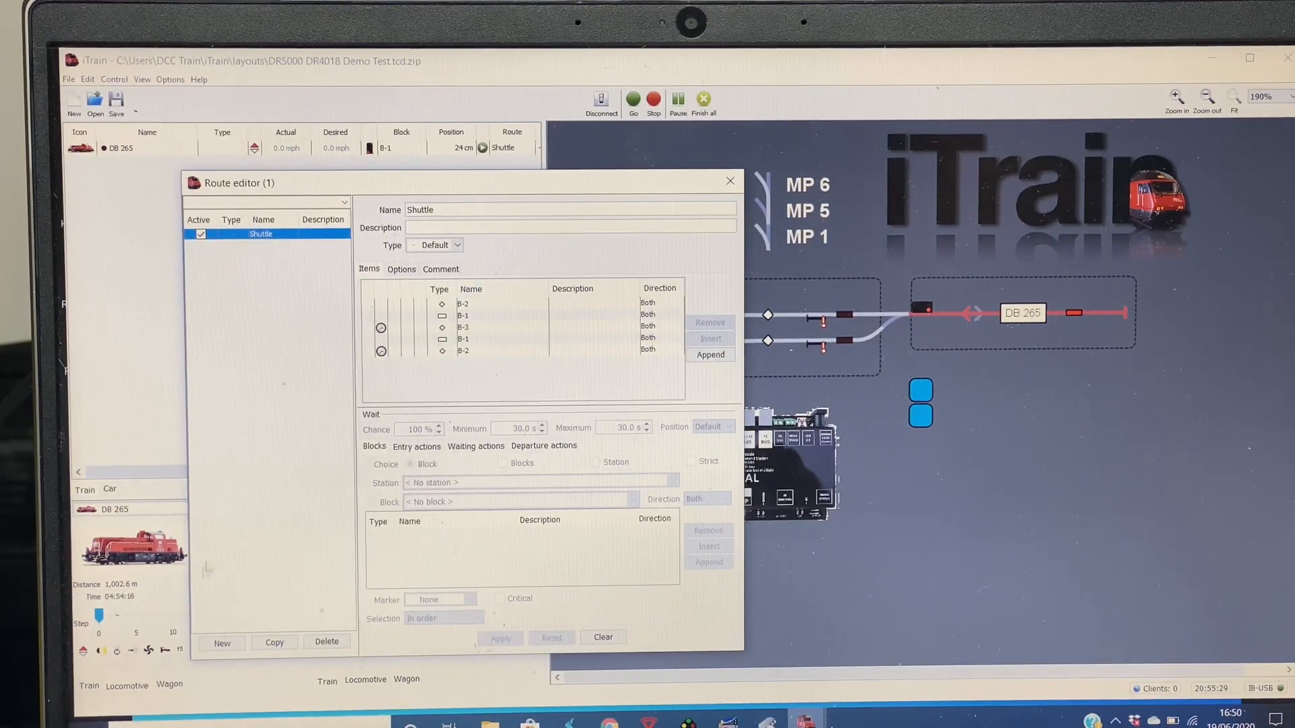
Create a new empty train route and name it 'shttle 2'.
click(221, 642)
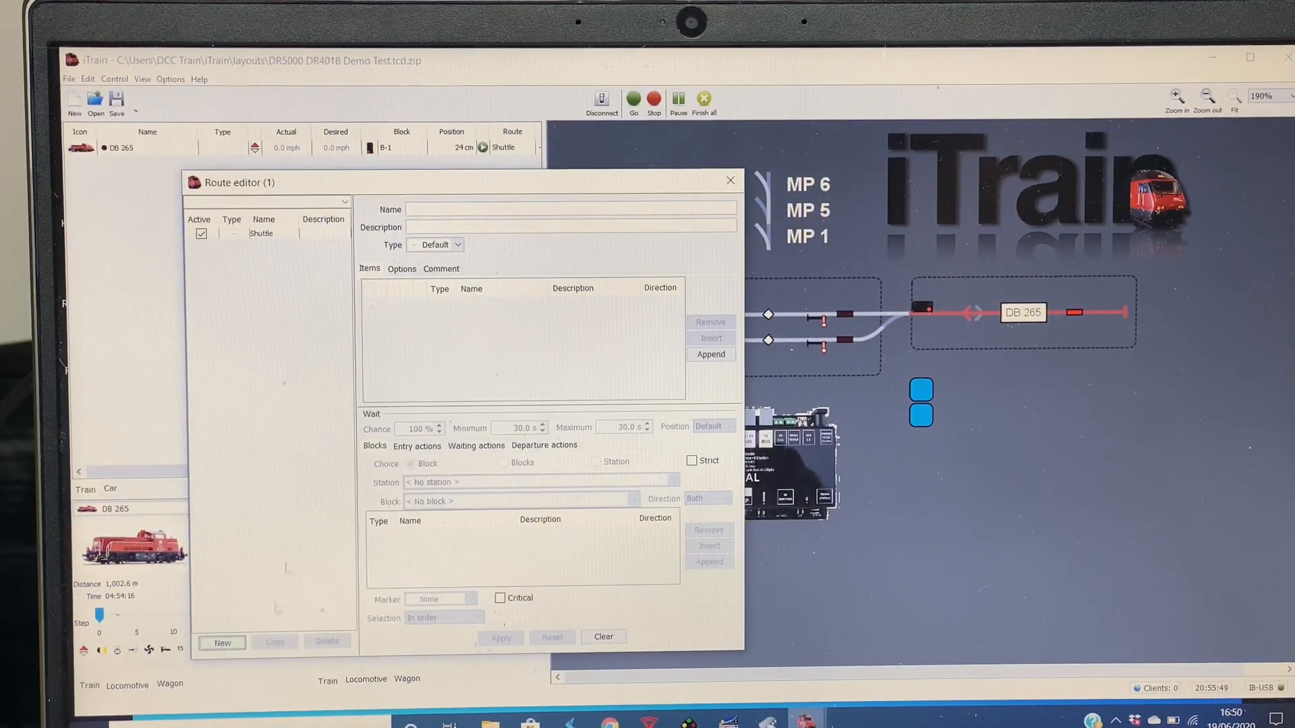
click(570, 209)
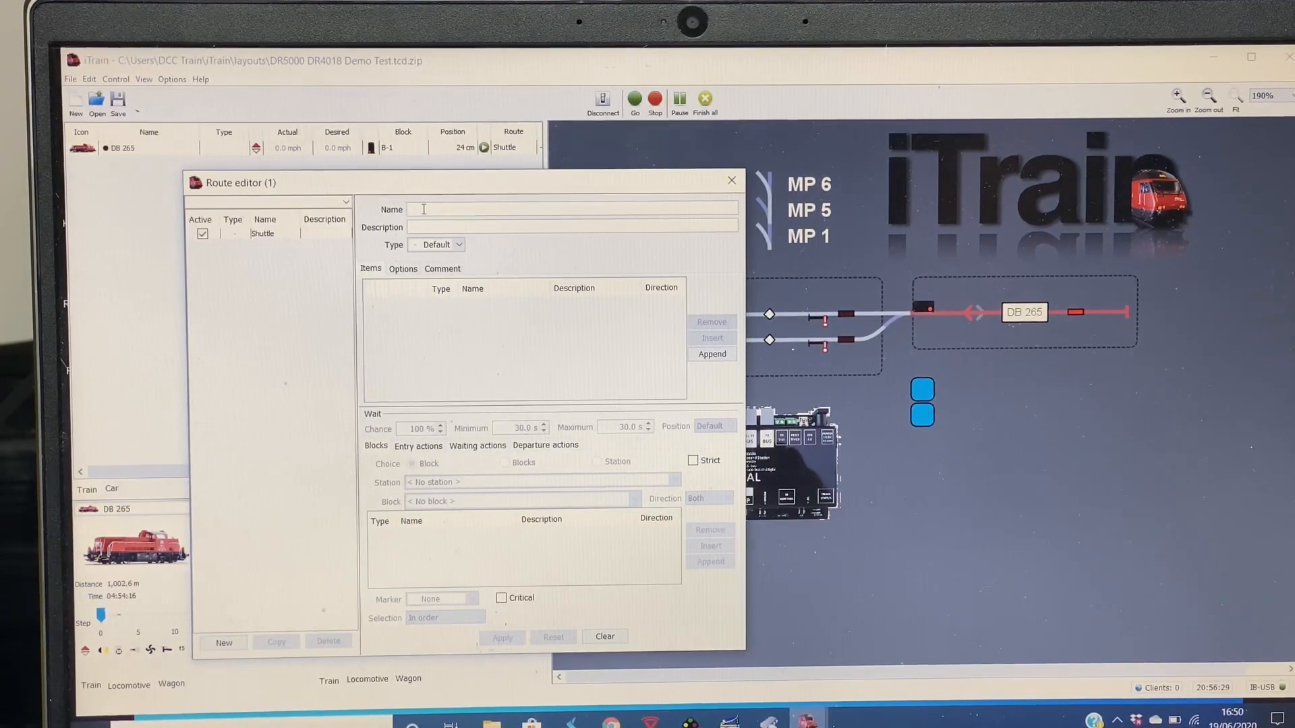
text(s)
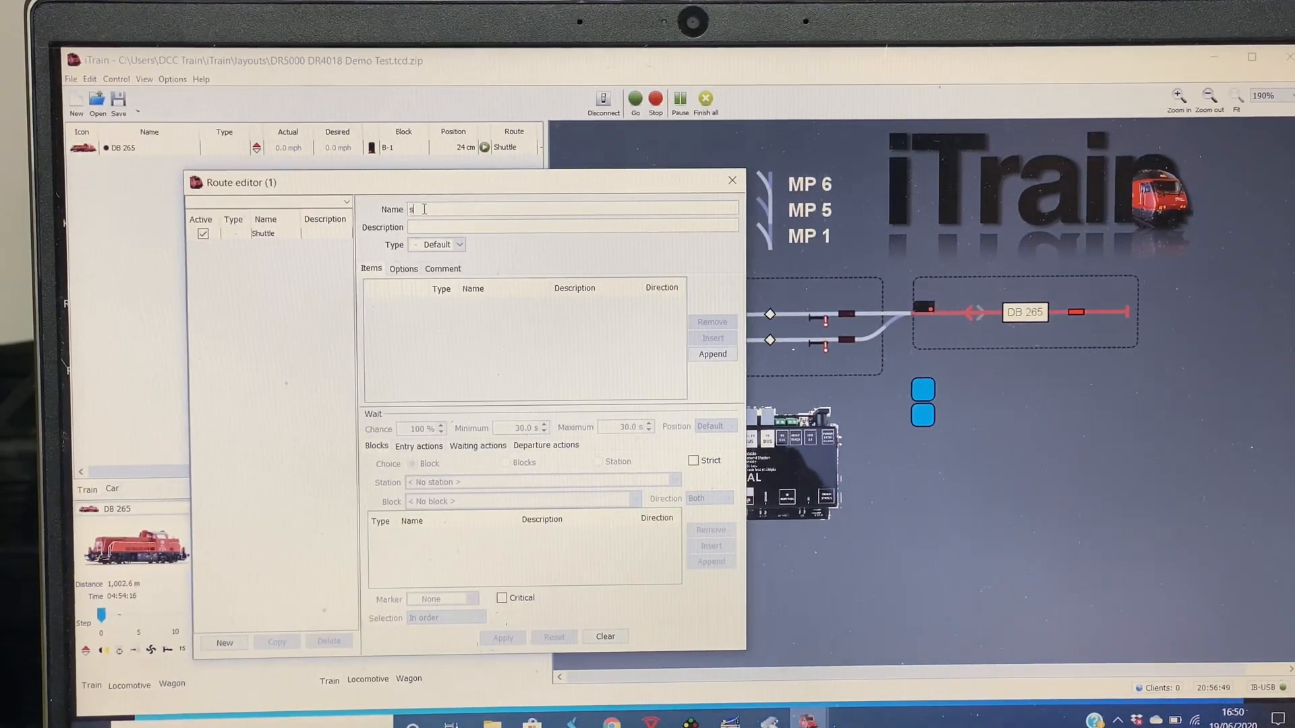
text(htt)
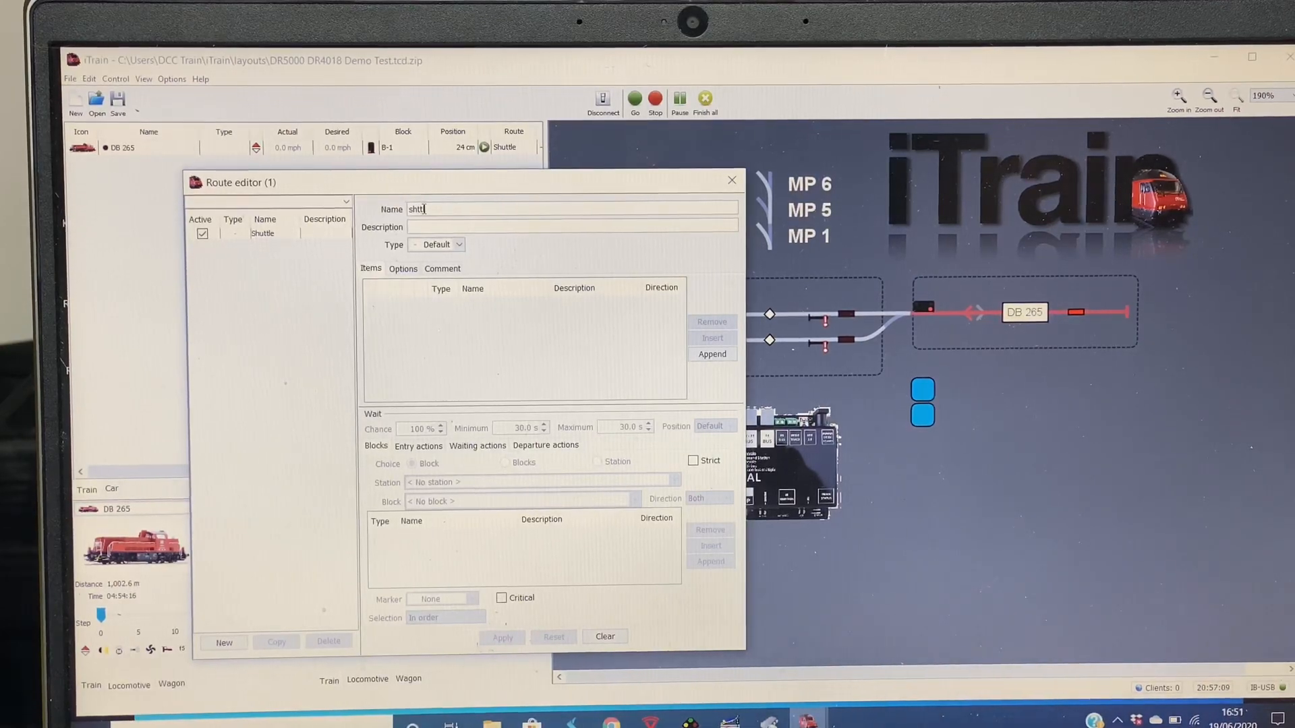
text(le)
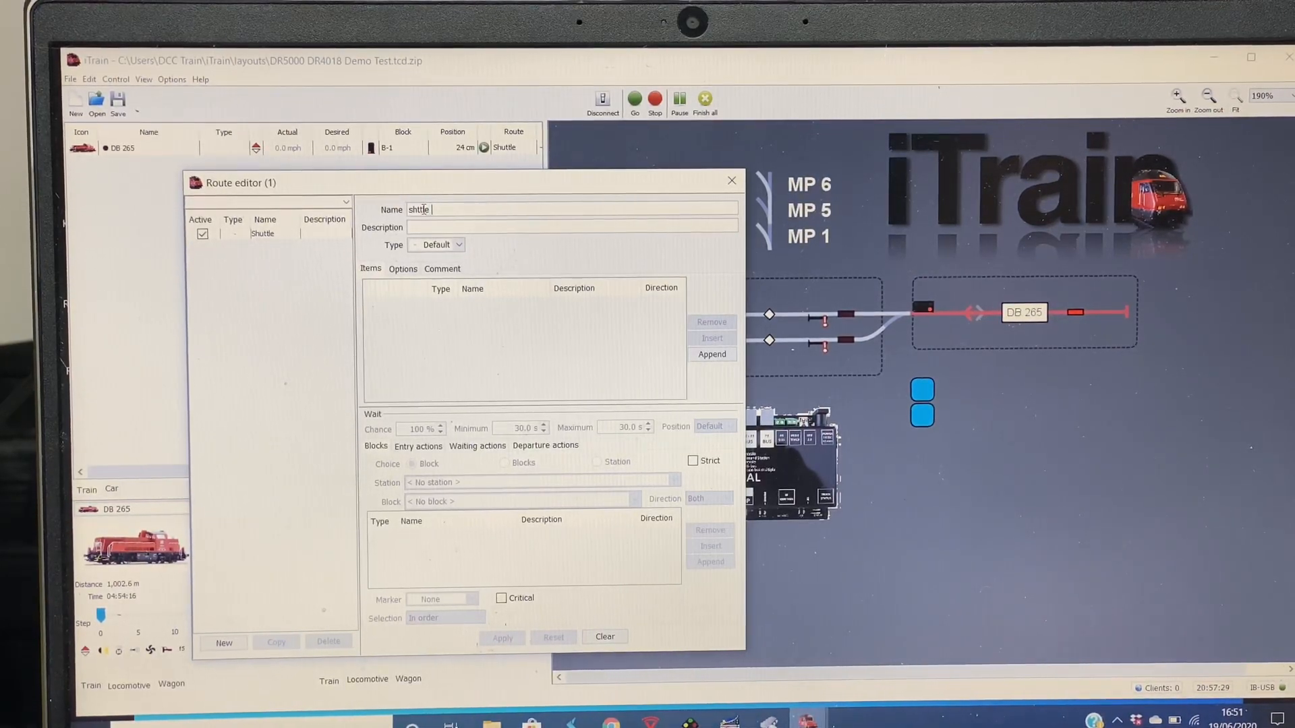
text(2)
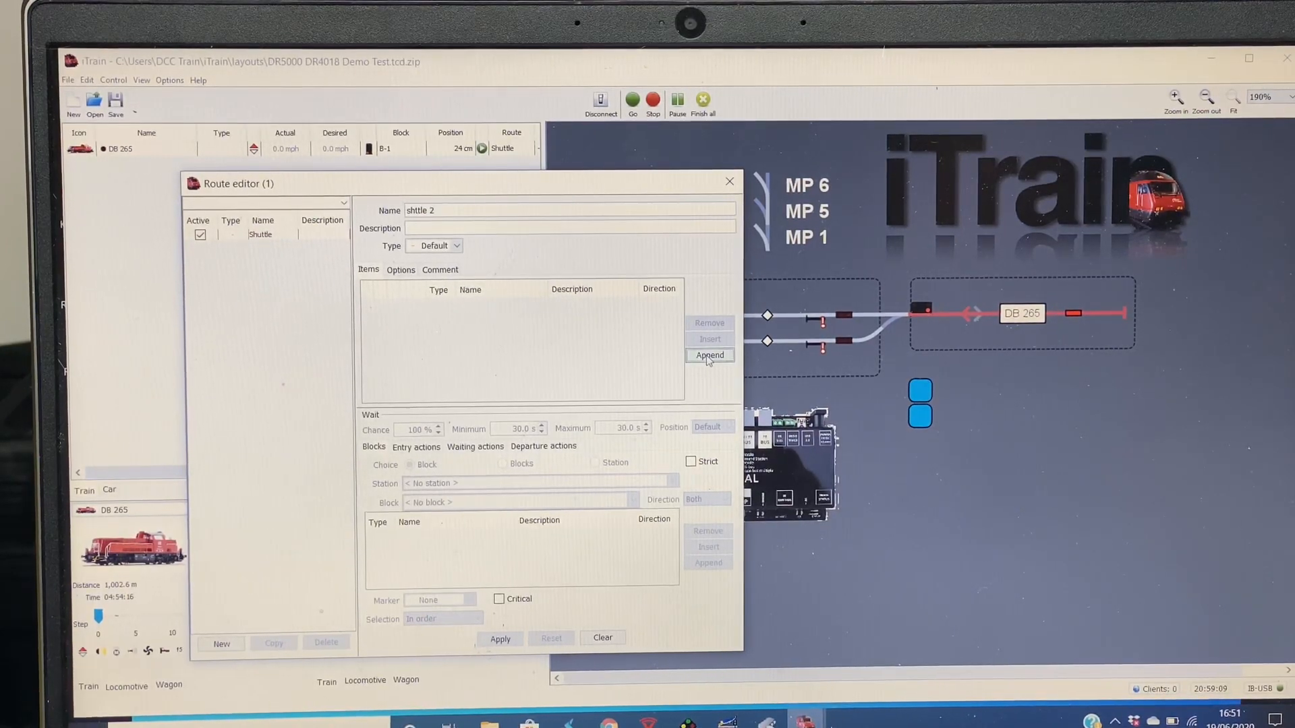
Append block B-1 and then block B-3 as the route's first two items.
click(708, 354)
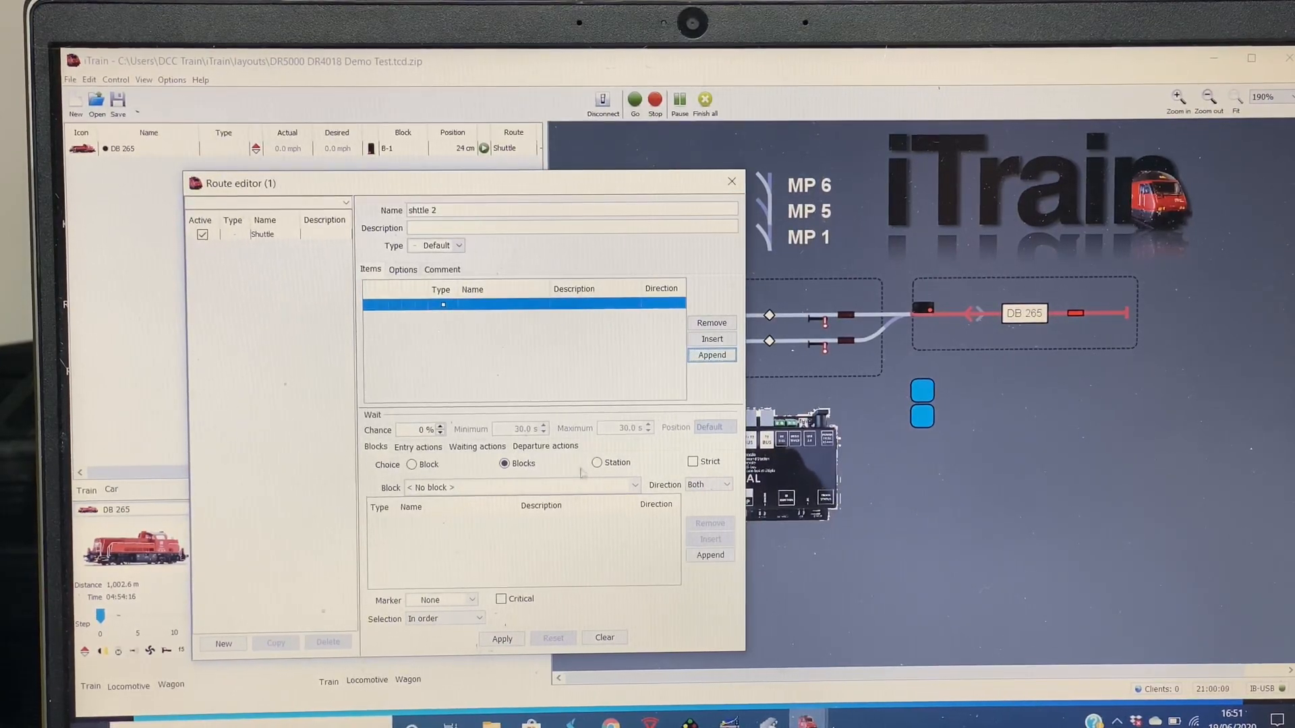
click(635, 487)
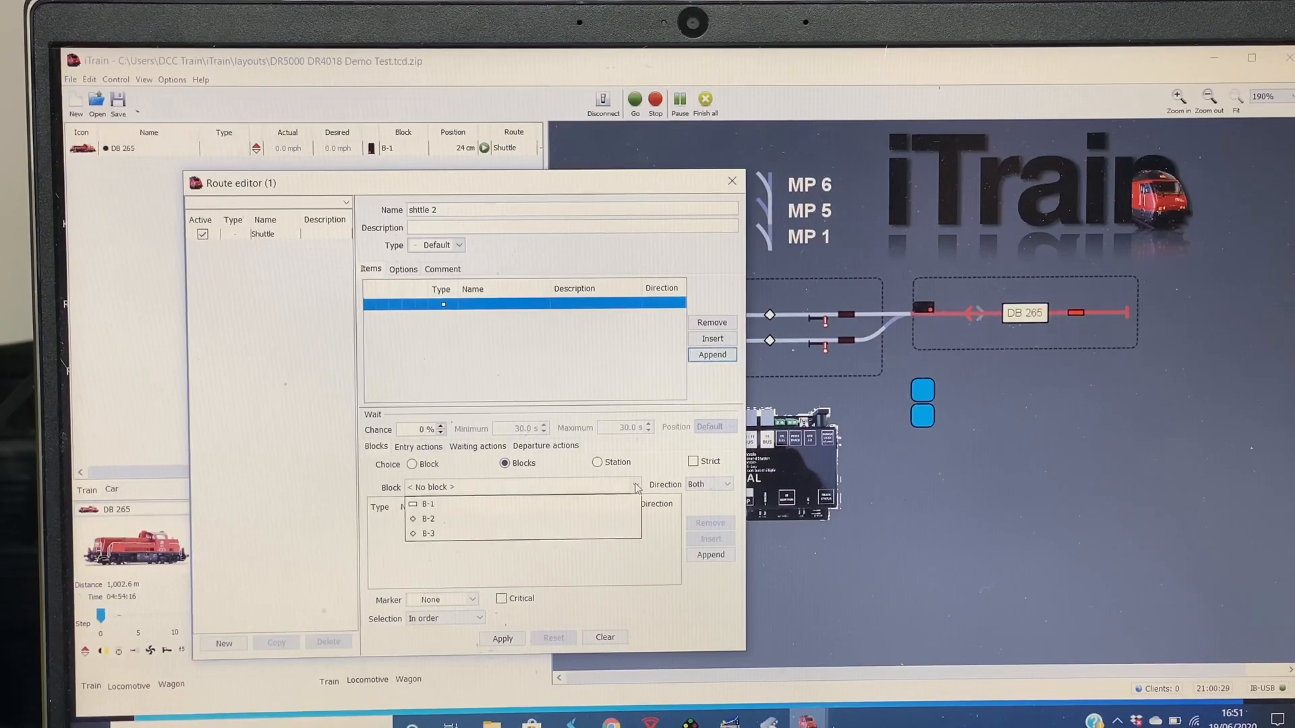
click(429, 534)
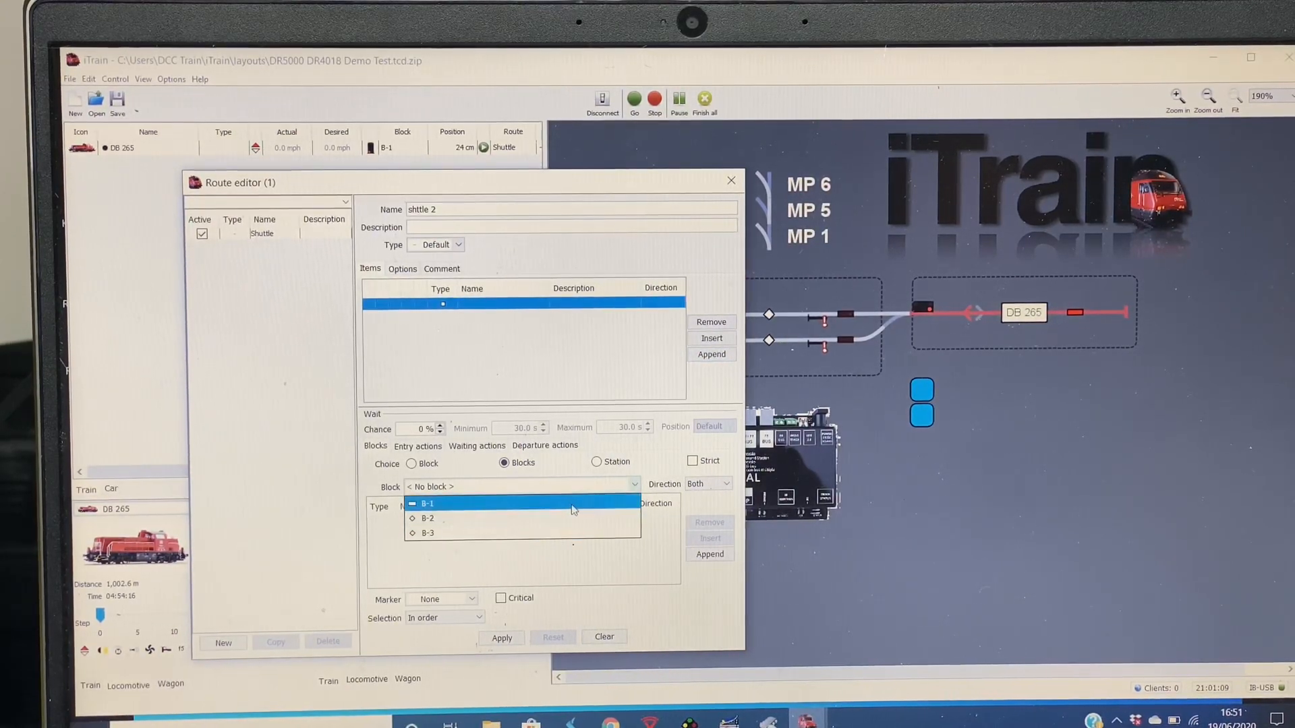
click(429, 503)
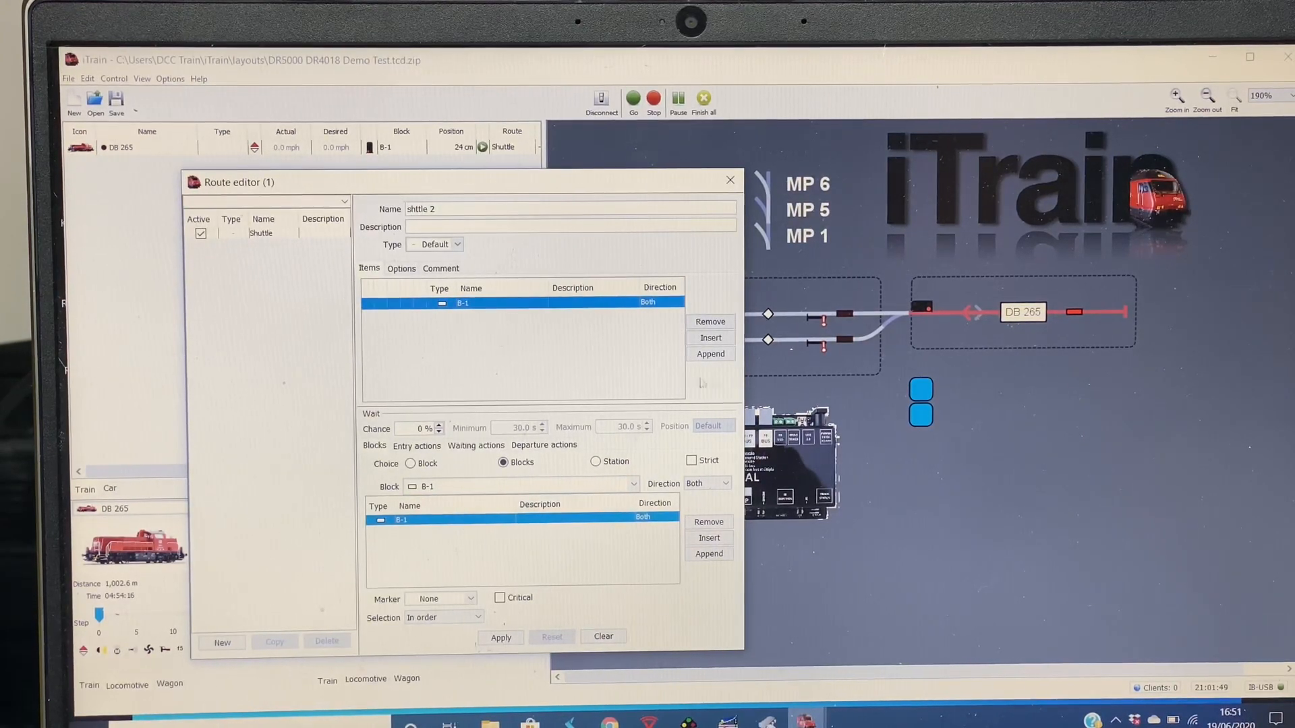
click(708, 353)
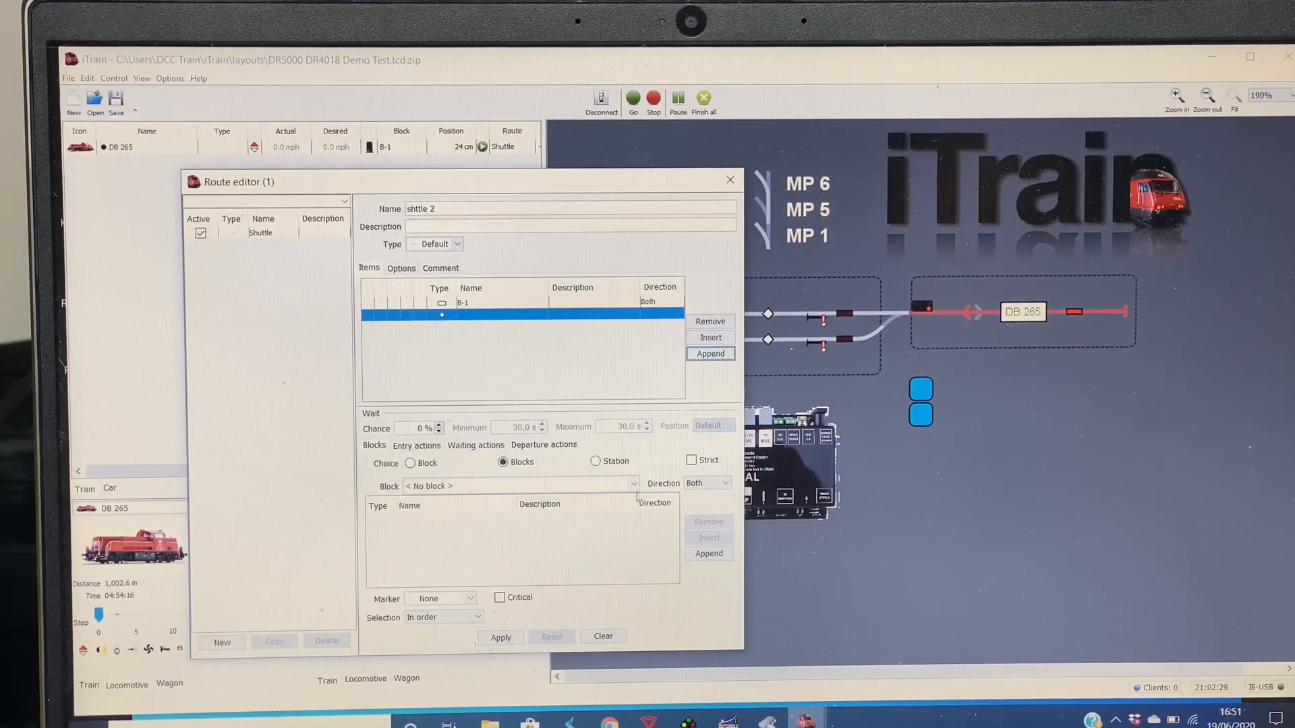
click(632, 486)
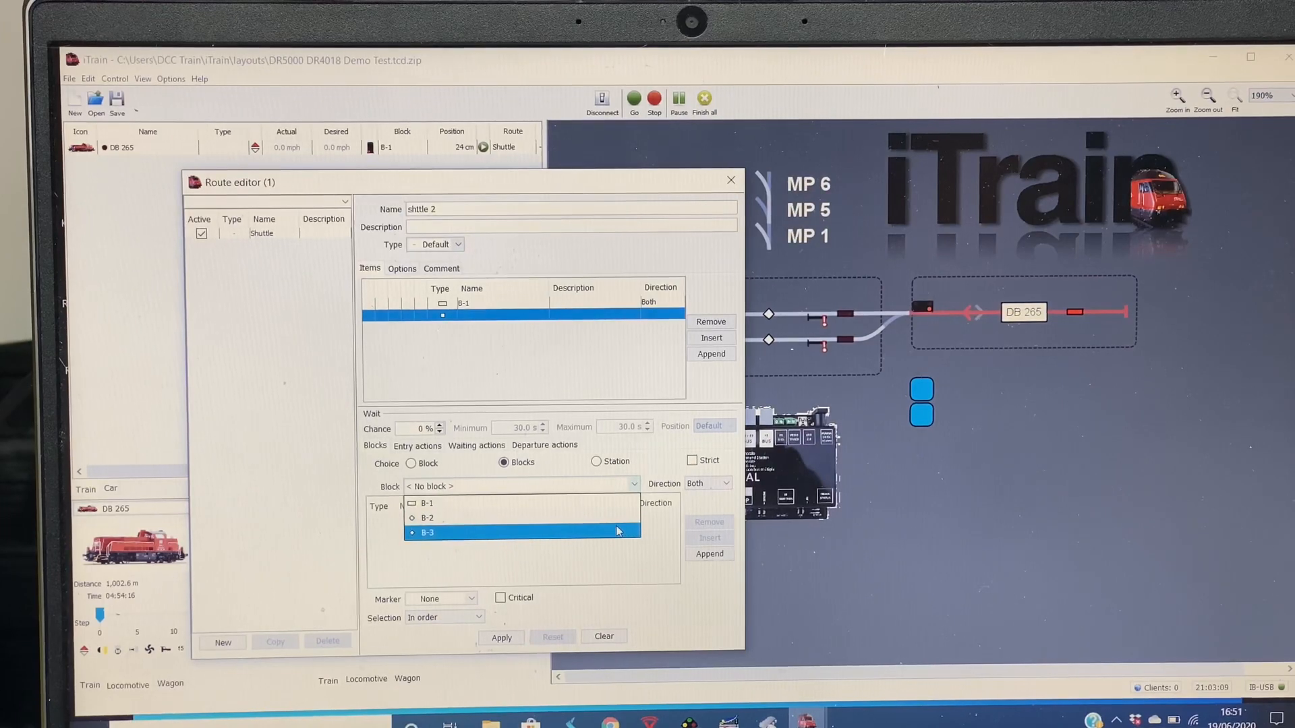
click(428, 533)
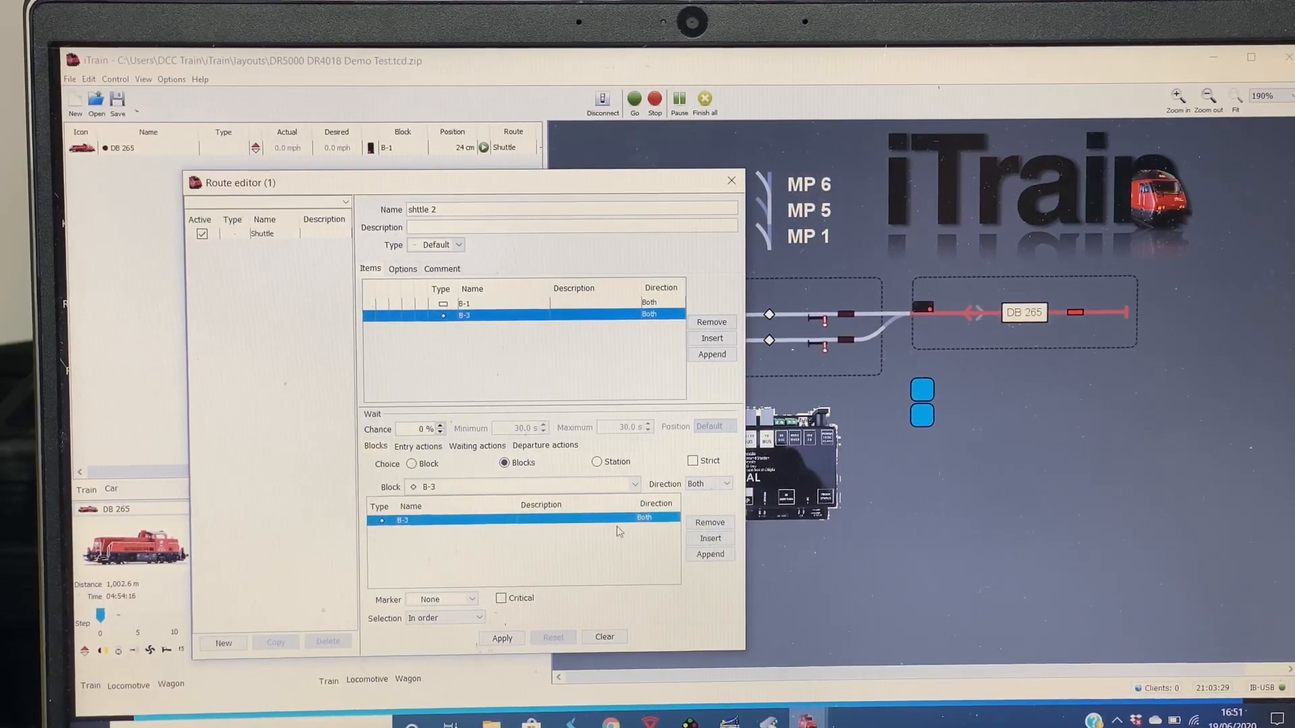
mouse_move(463, 318)
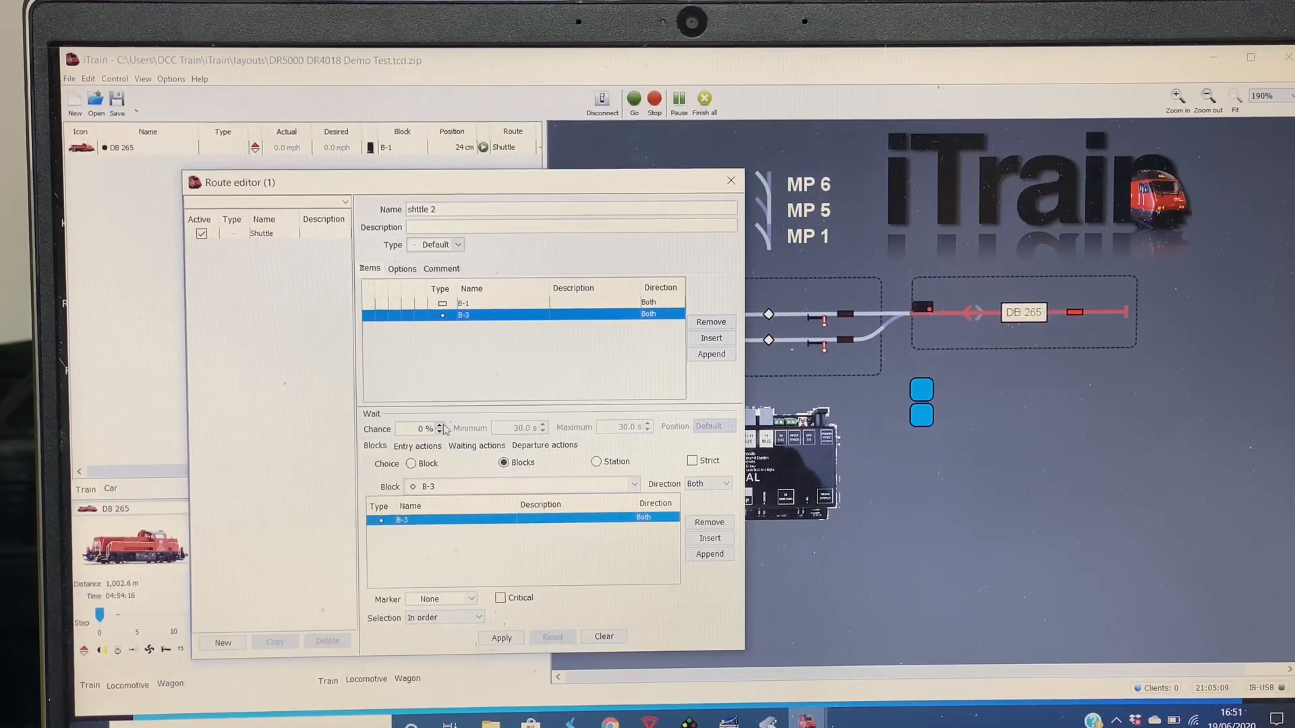
Raise the wait chance at B-3 to 100% and lower its minimum wait to 5 s.
click(439, 424)
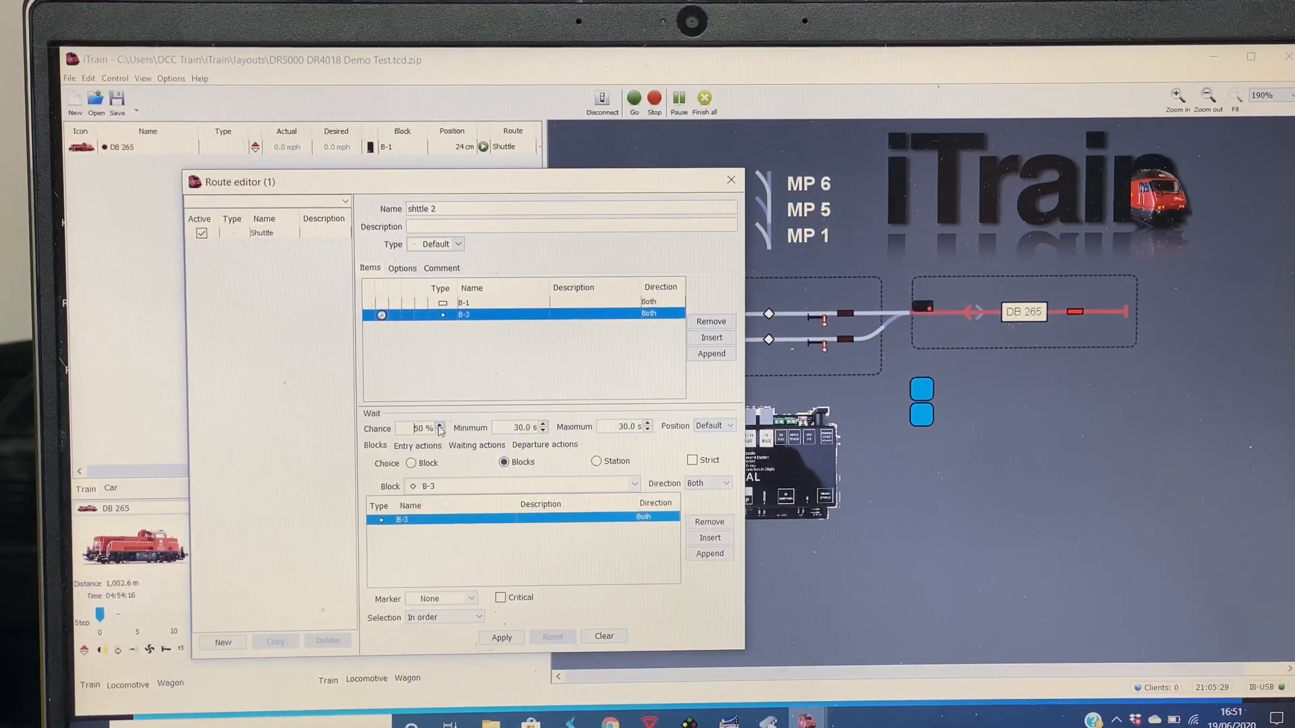
click(440, 425)
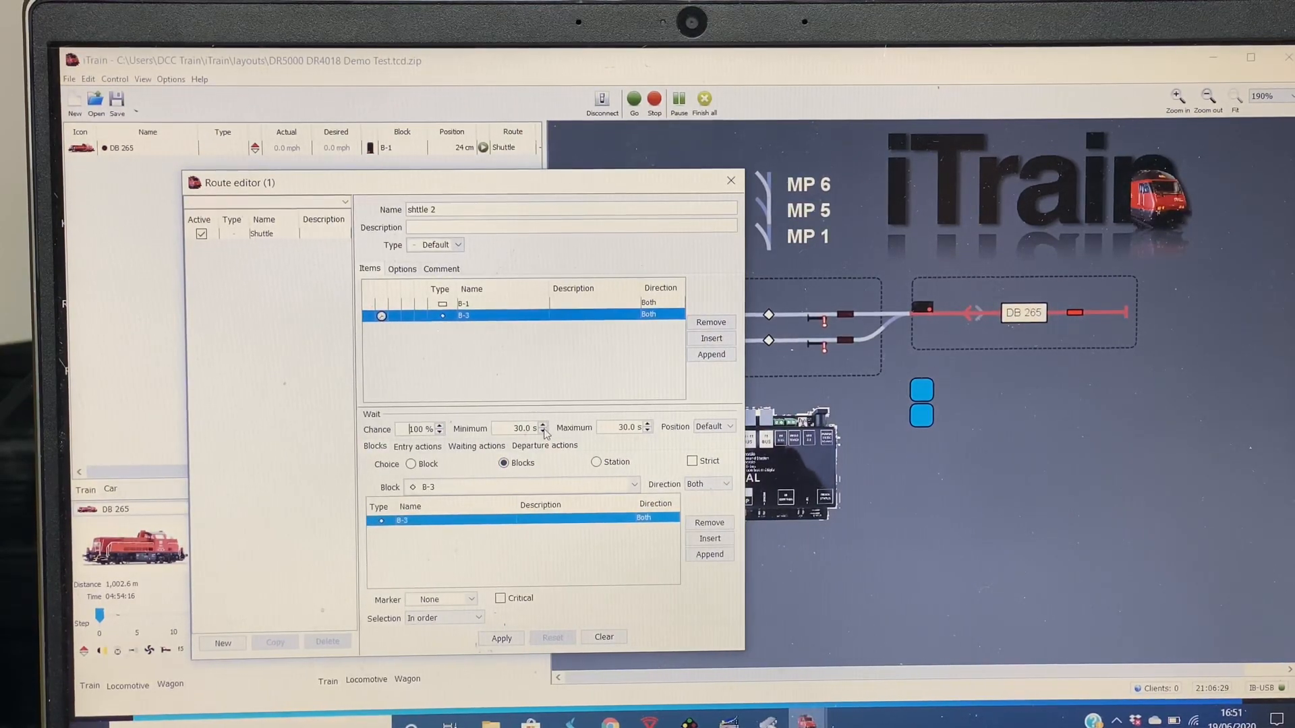
click(542, 432)
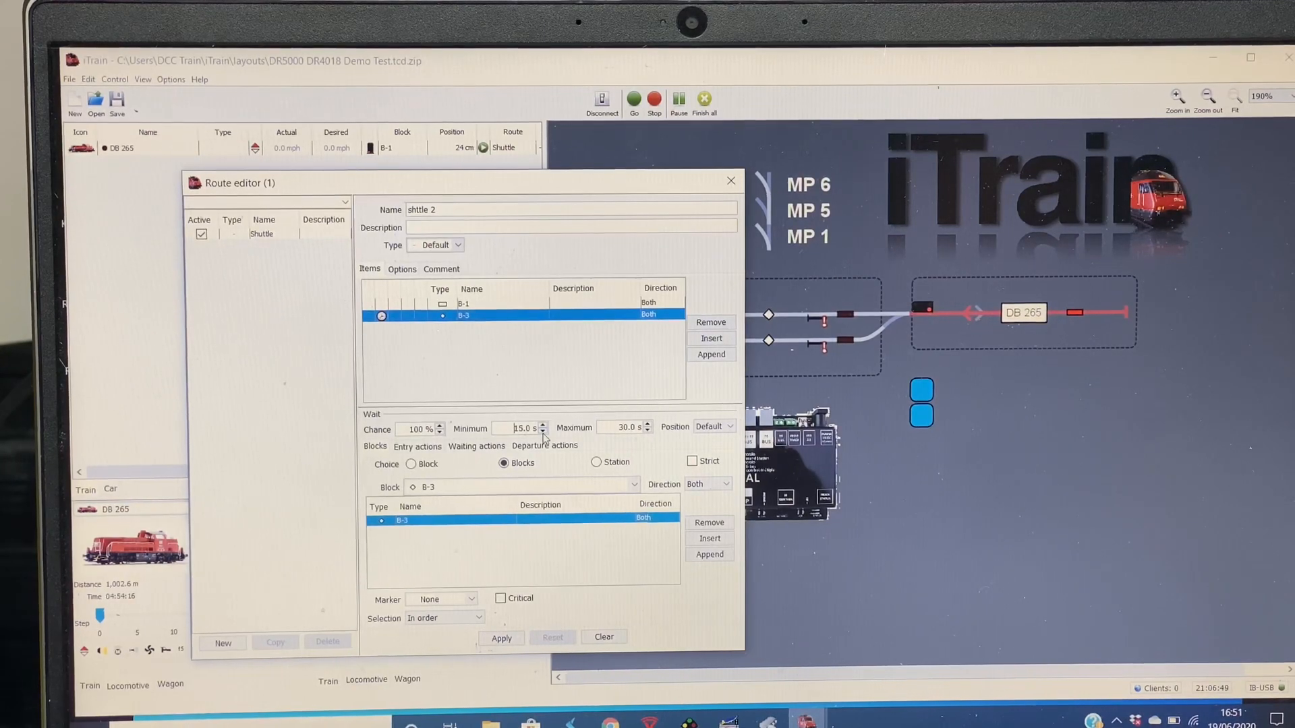
click(543, 432)
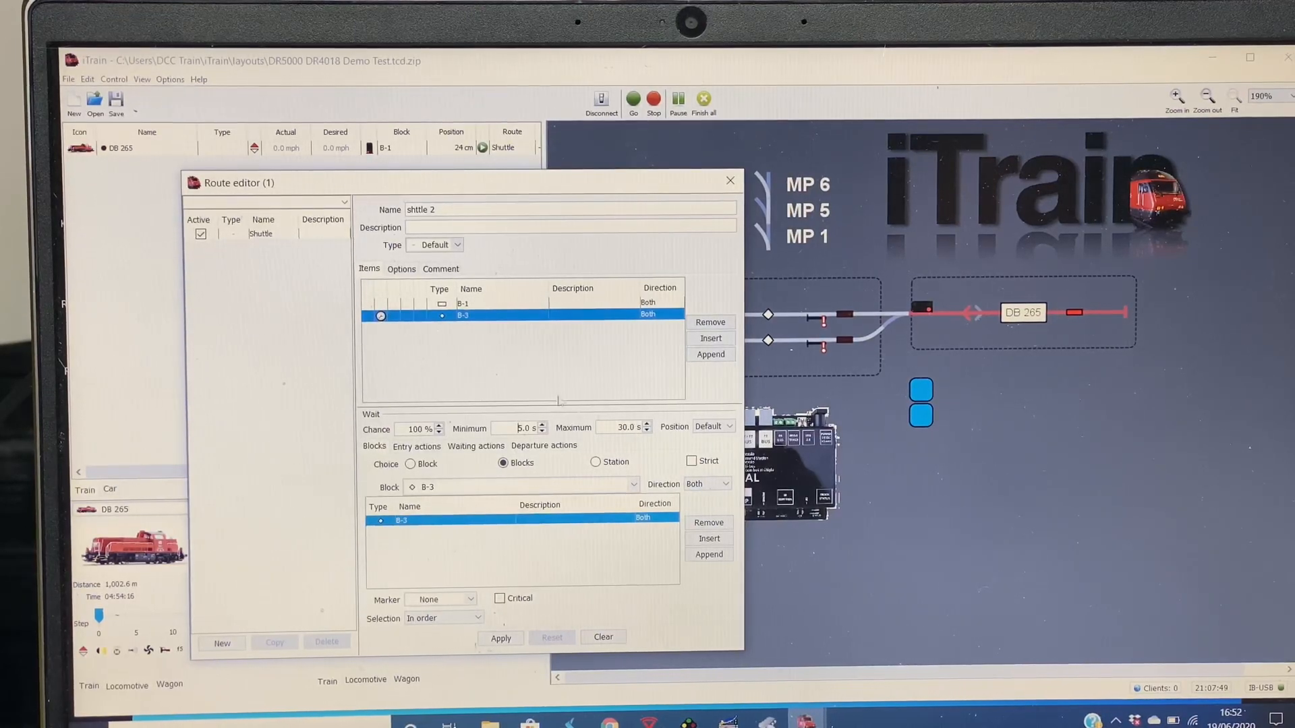
mouse_move(472, 311)
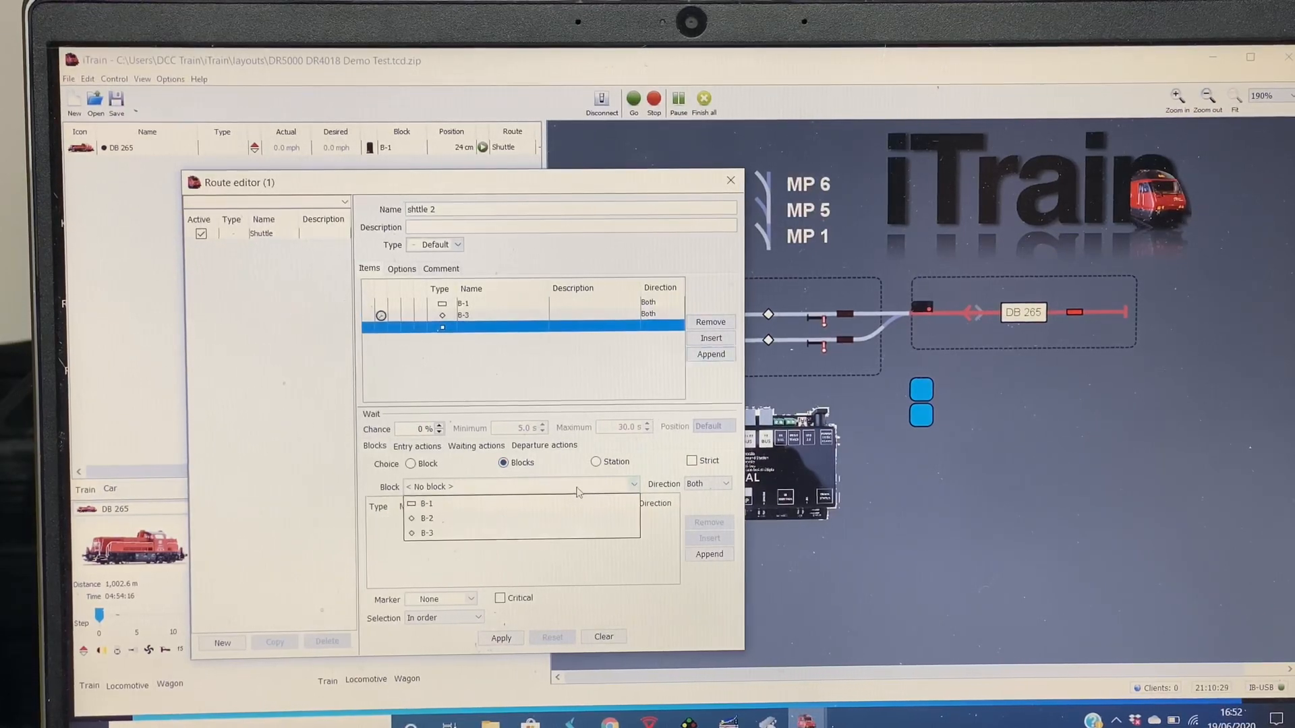
Make B-1 the third stop with a 100% chance of waiting there.
click(428, 503)
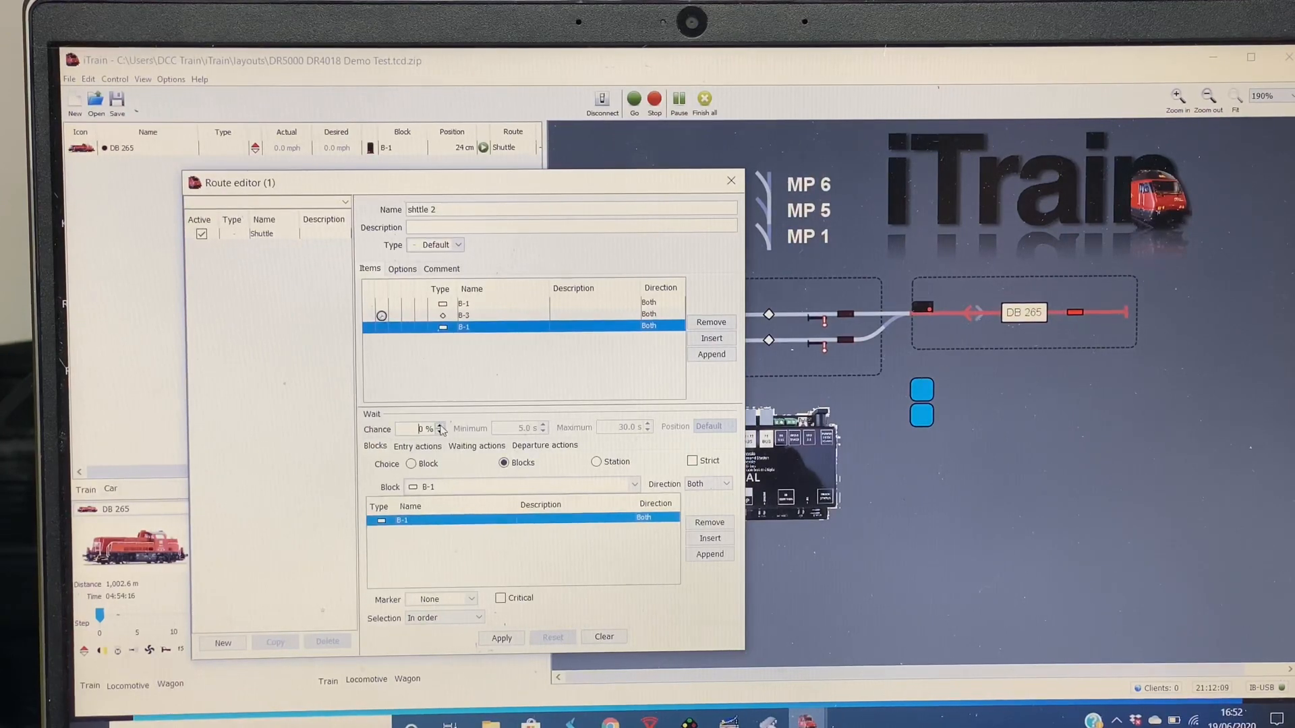
click(439, 425)
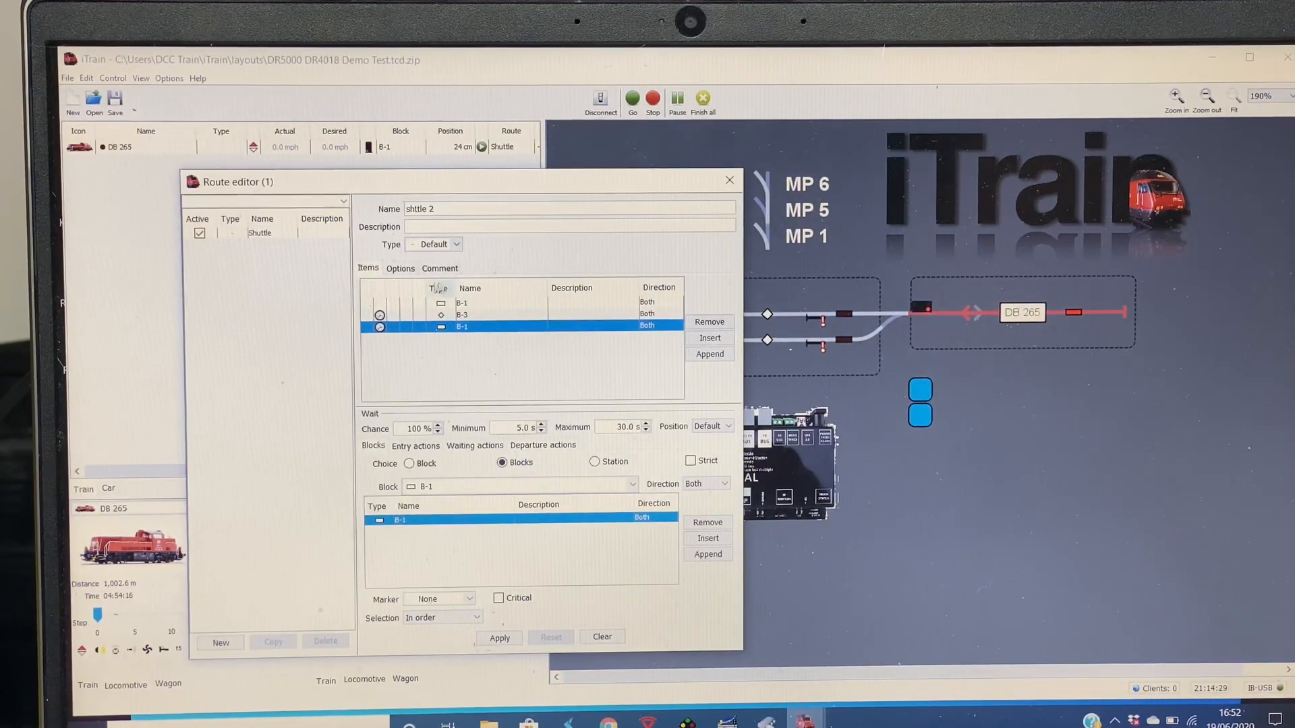
double_click(461, 327)
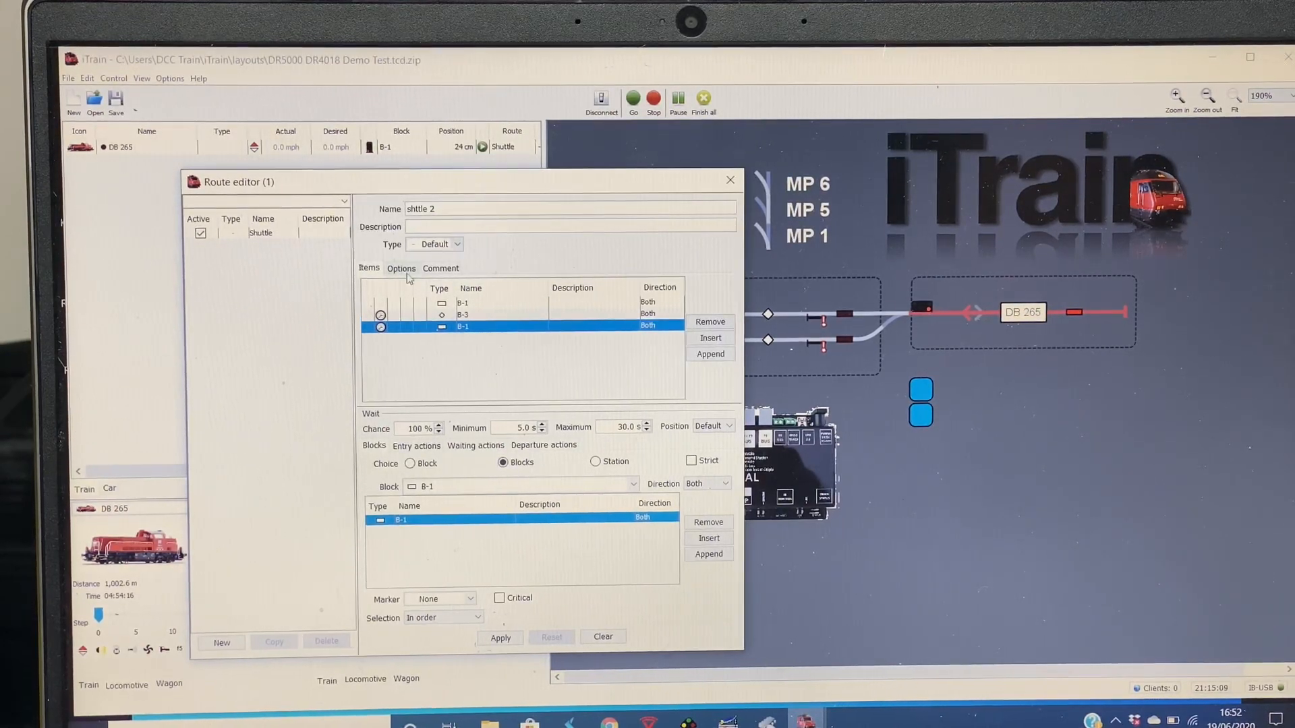
Adjust the route's Repeat count in Options, then return to the Items list.
click(400, 267)
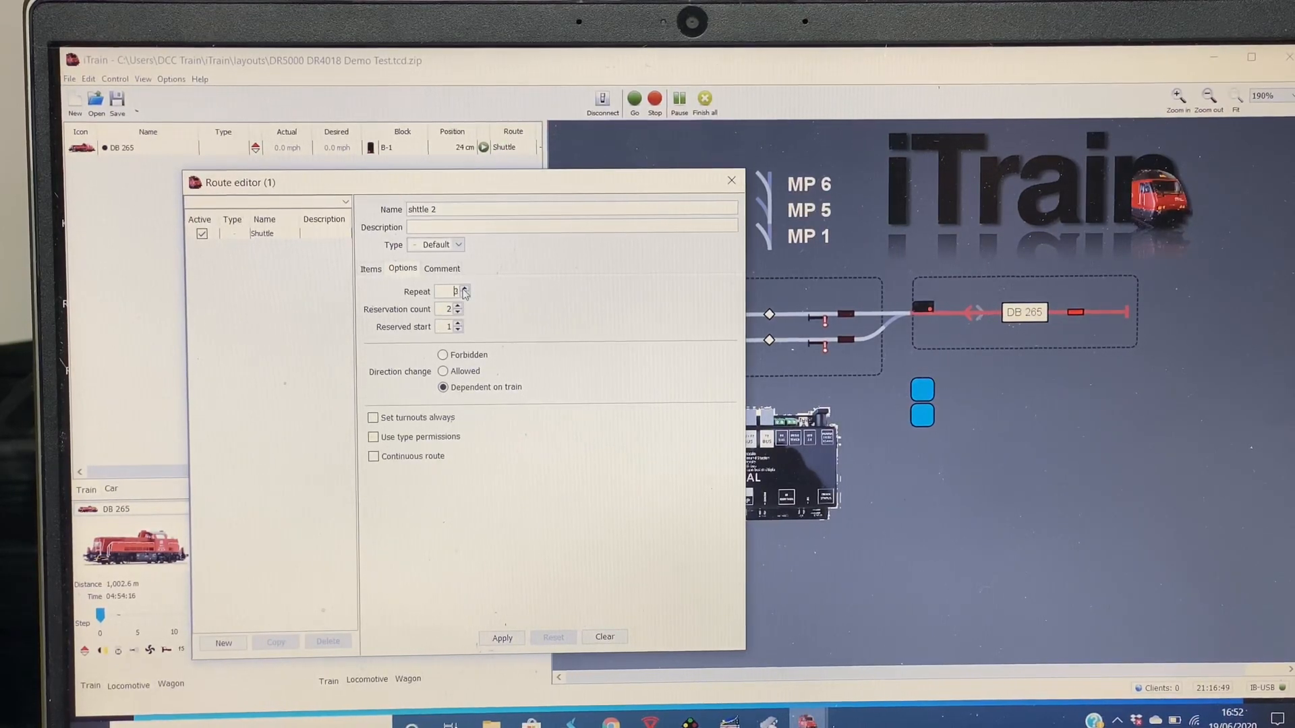
click(459, 288)
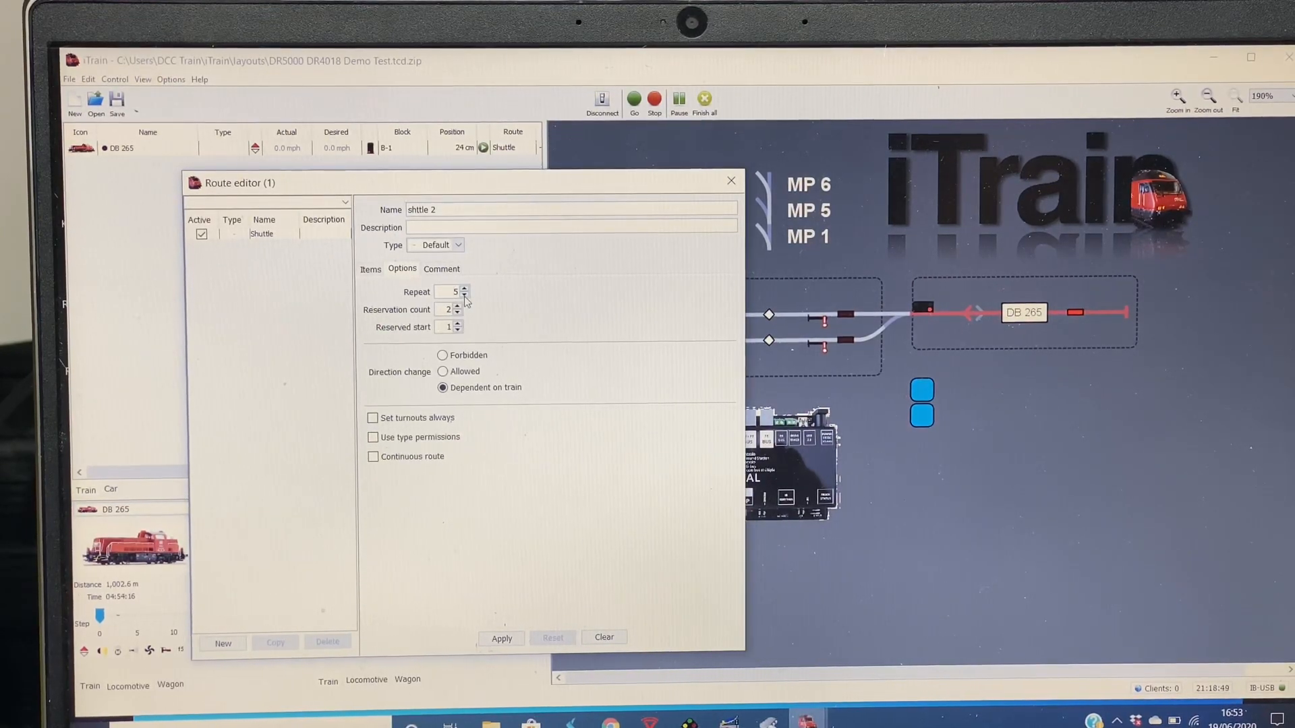
click(464, 295)
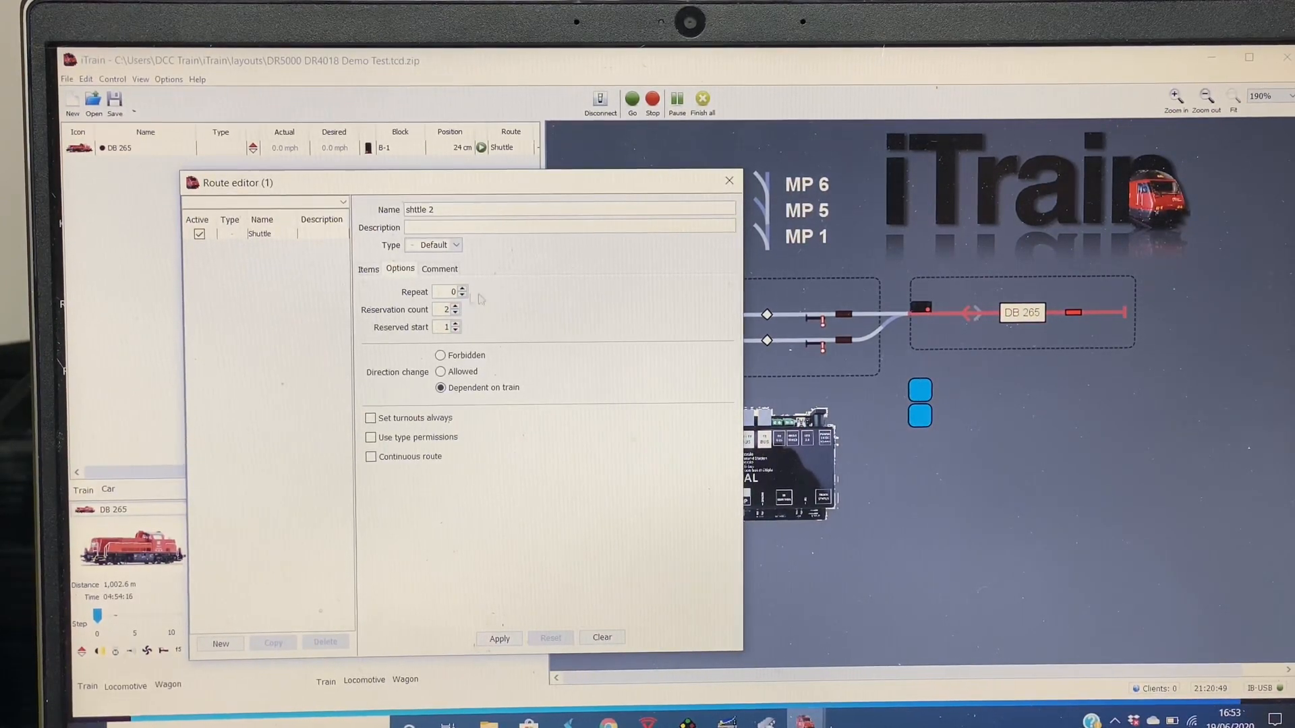
click(368, 268)
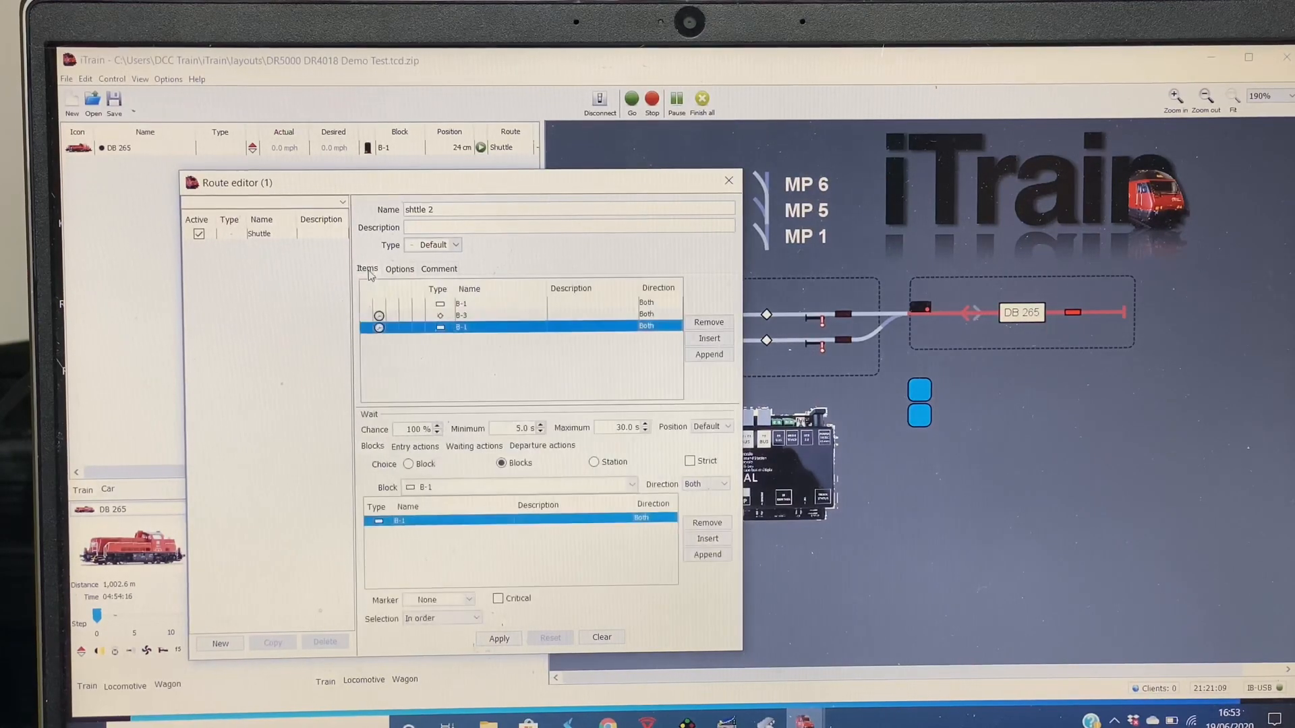
mouse_move(461, 327)
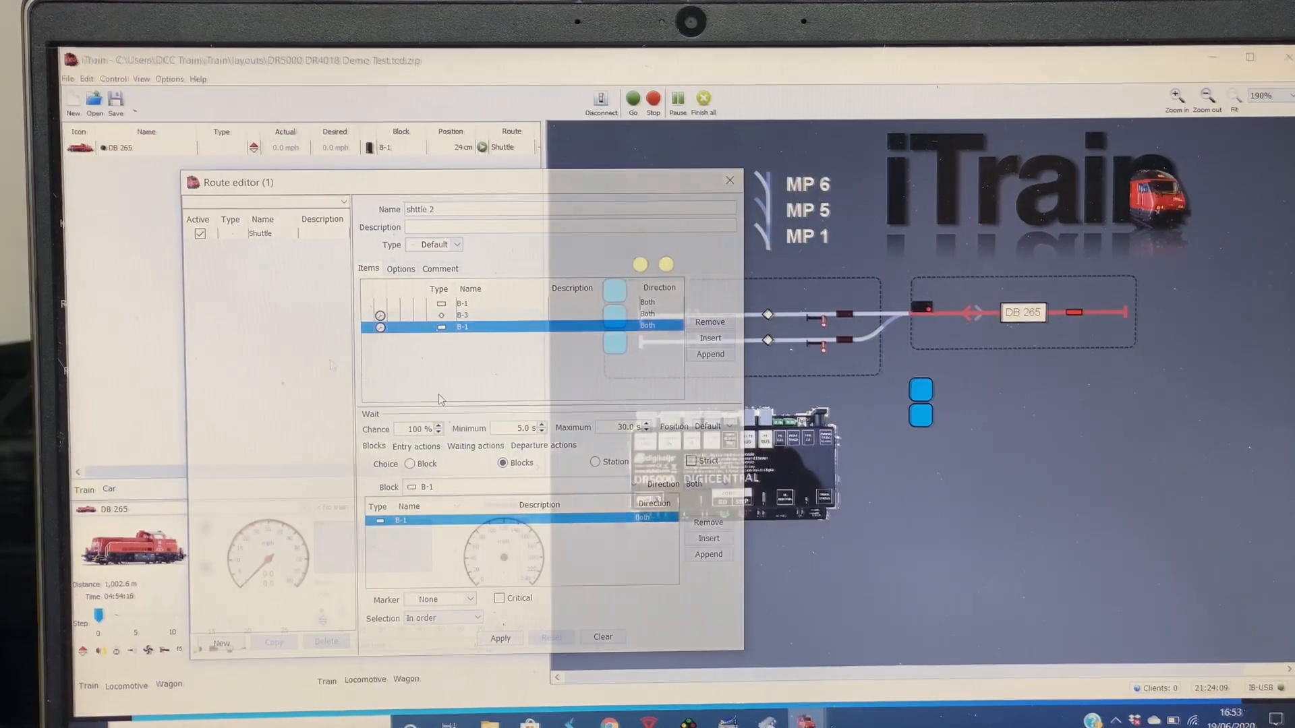
Apply and close the Route editor, returning to DB 265's control panel.
click(727, 179)
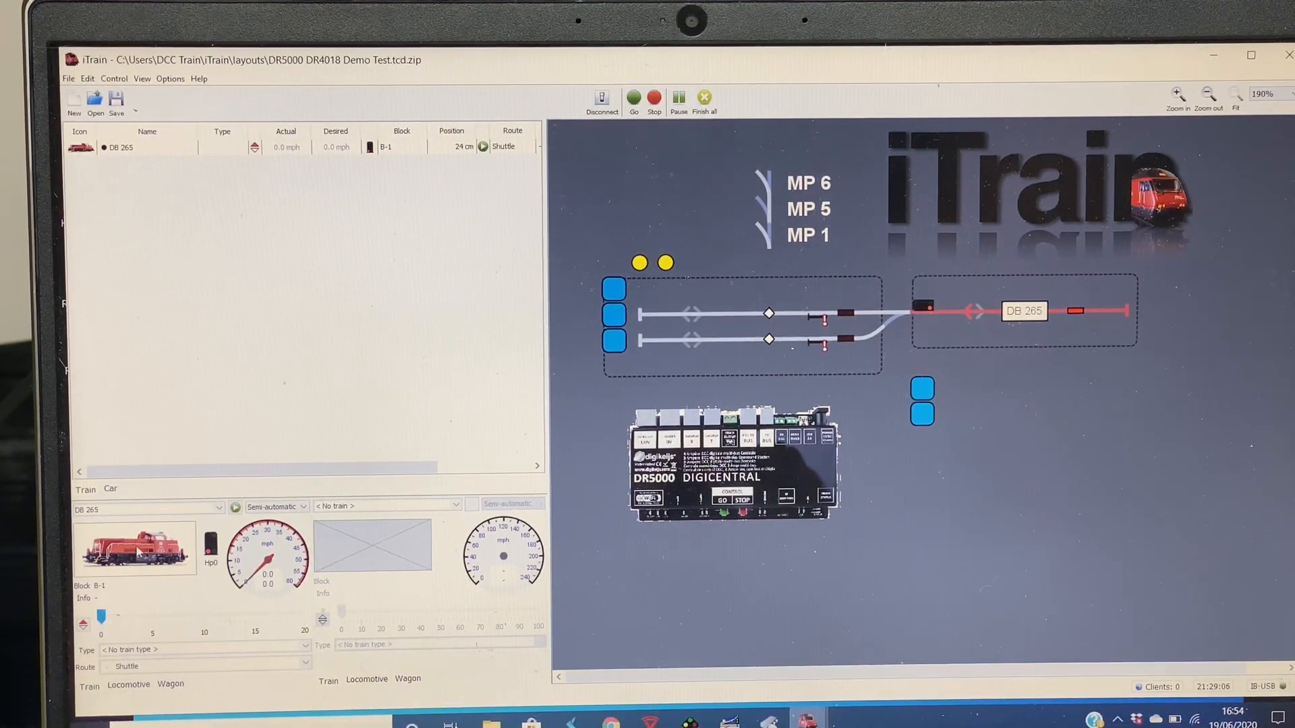
In DB 265's properties, select route 'shttle 2' instead of Shuttle and confirm.
right_click(136, 545)
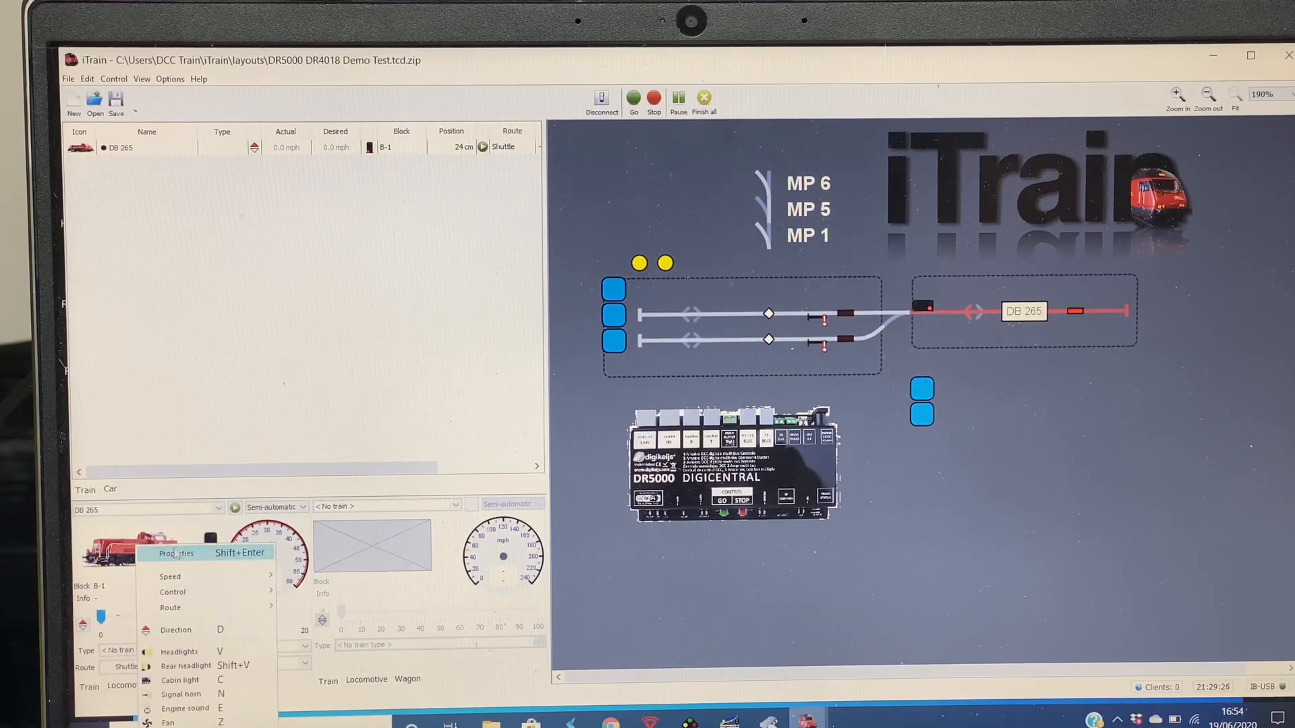
click(175, 553)
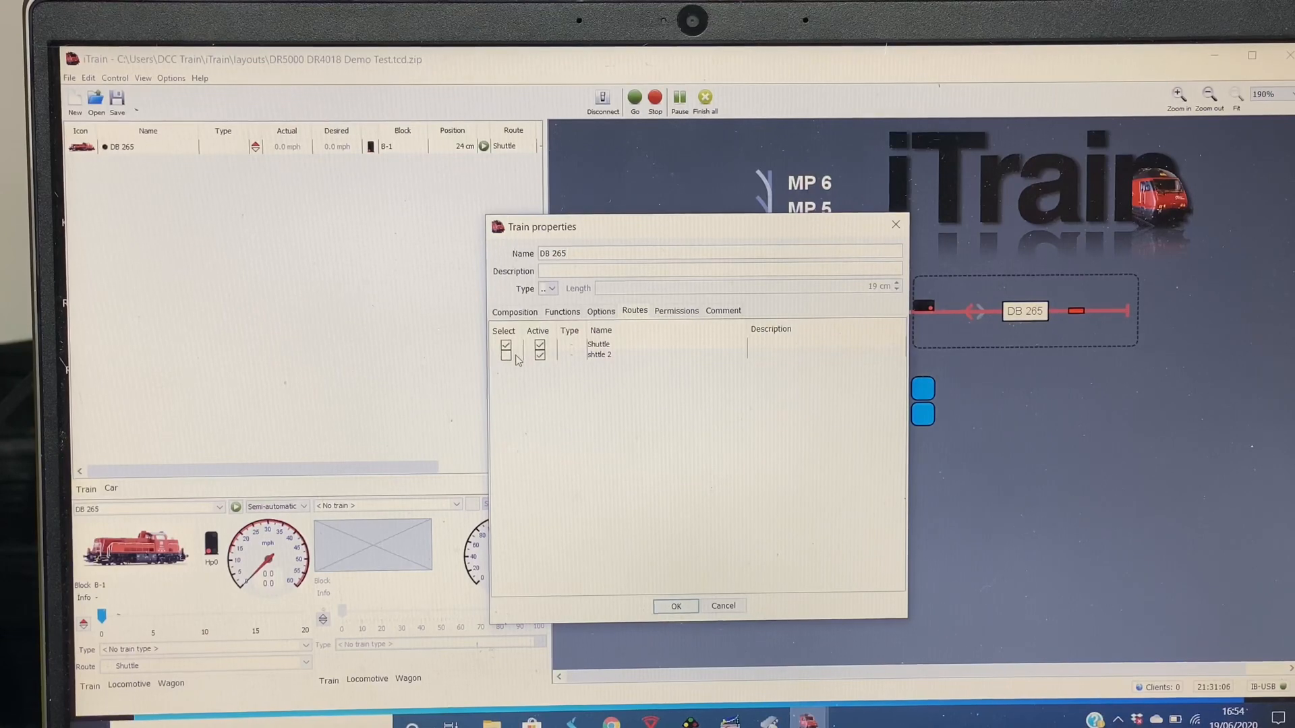
click(599, 355)
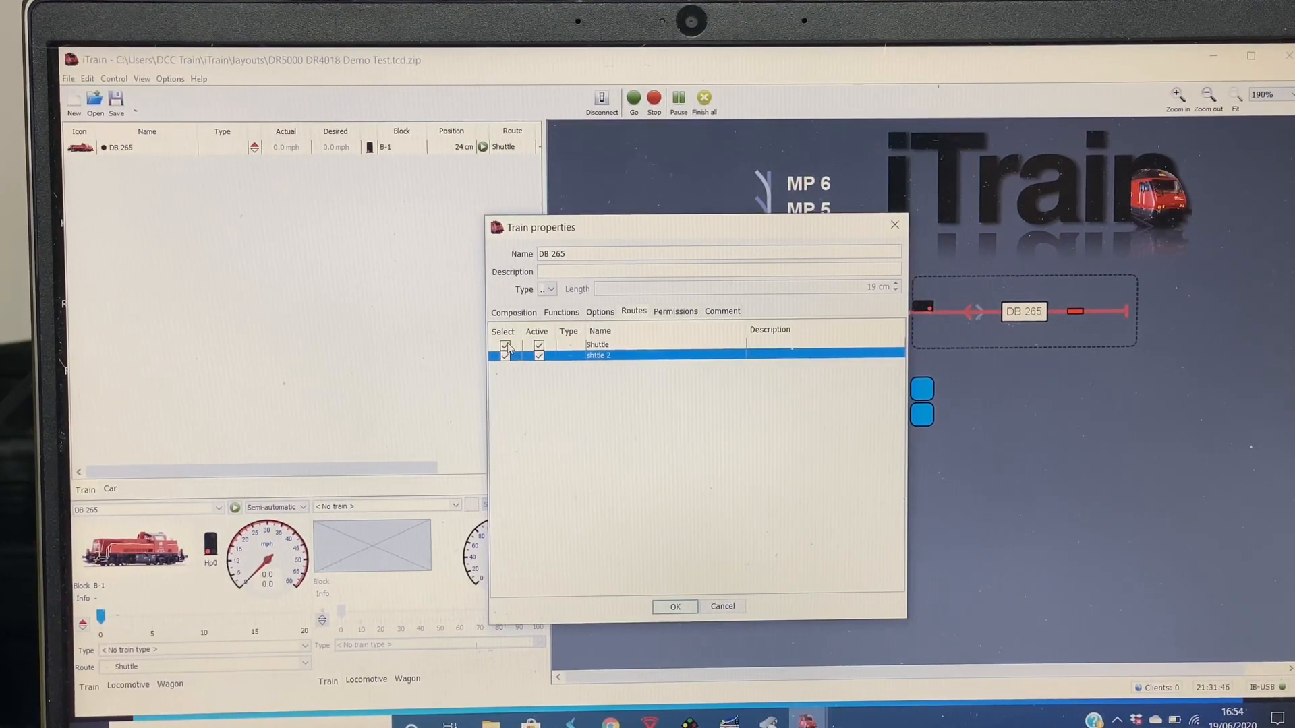
click(597, 344)
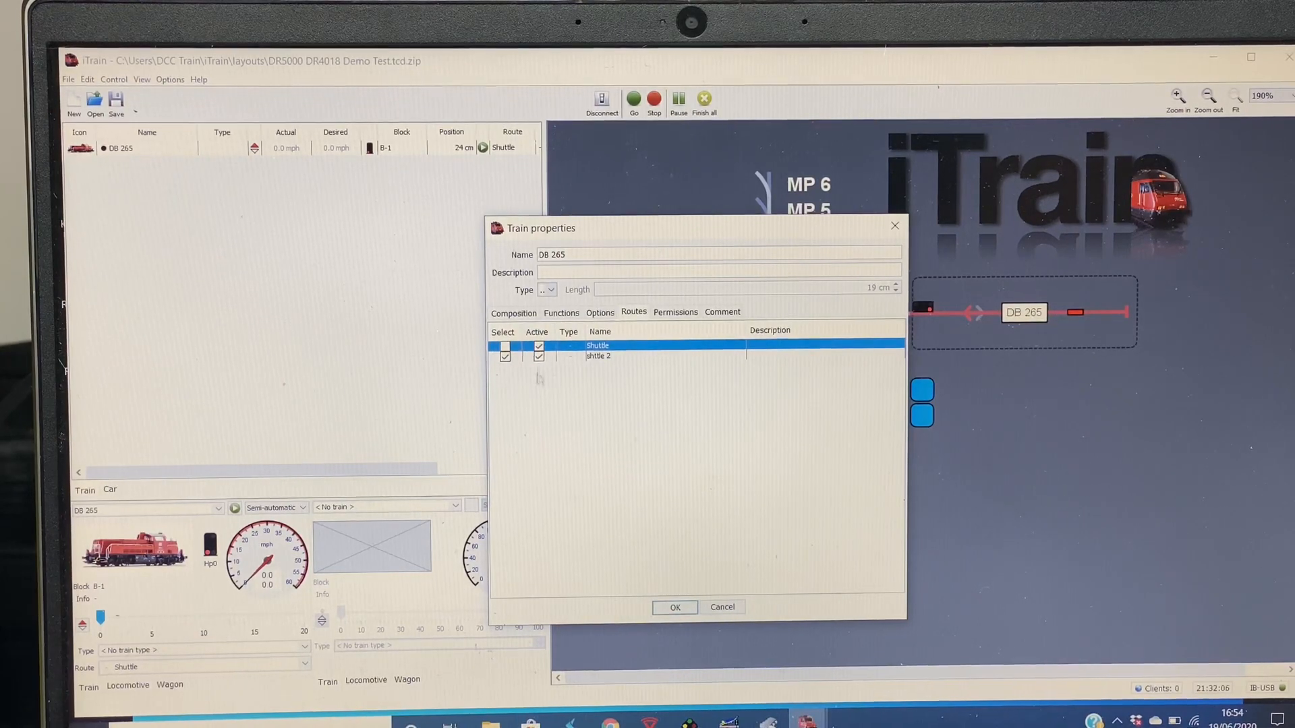
click(503, 345)
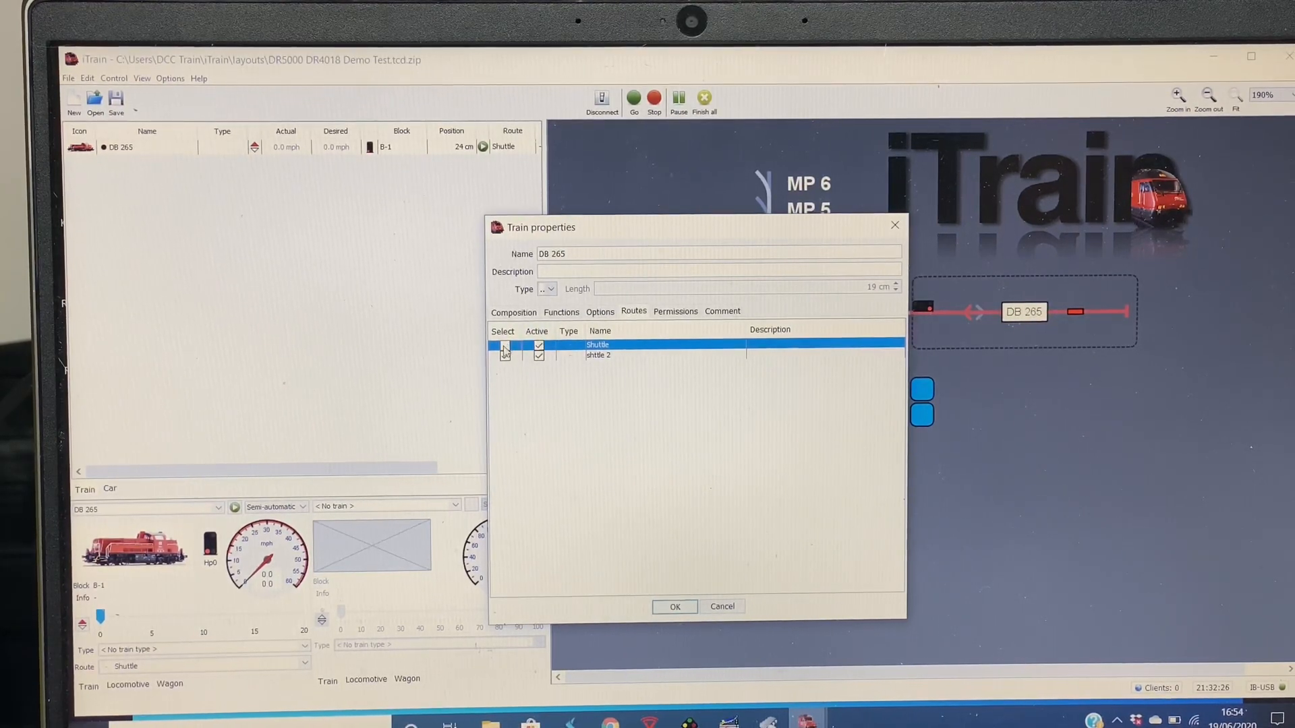
click(503, 356)
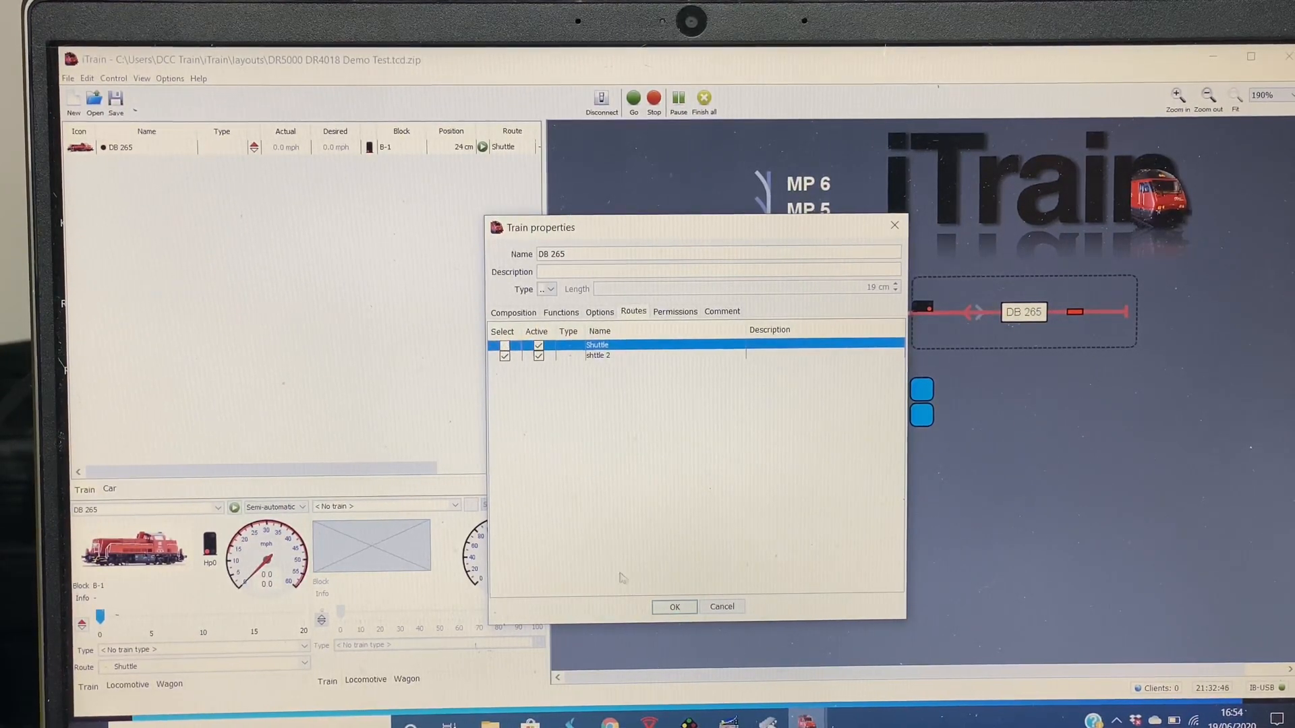
click(674, 606)
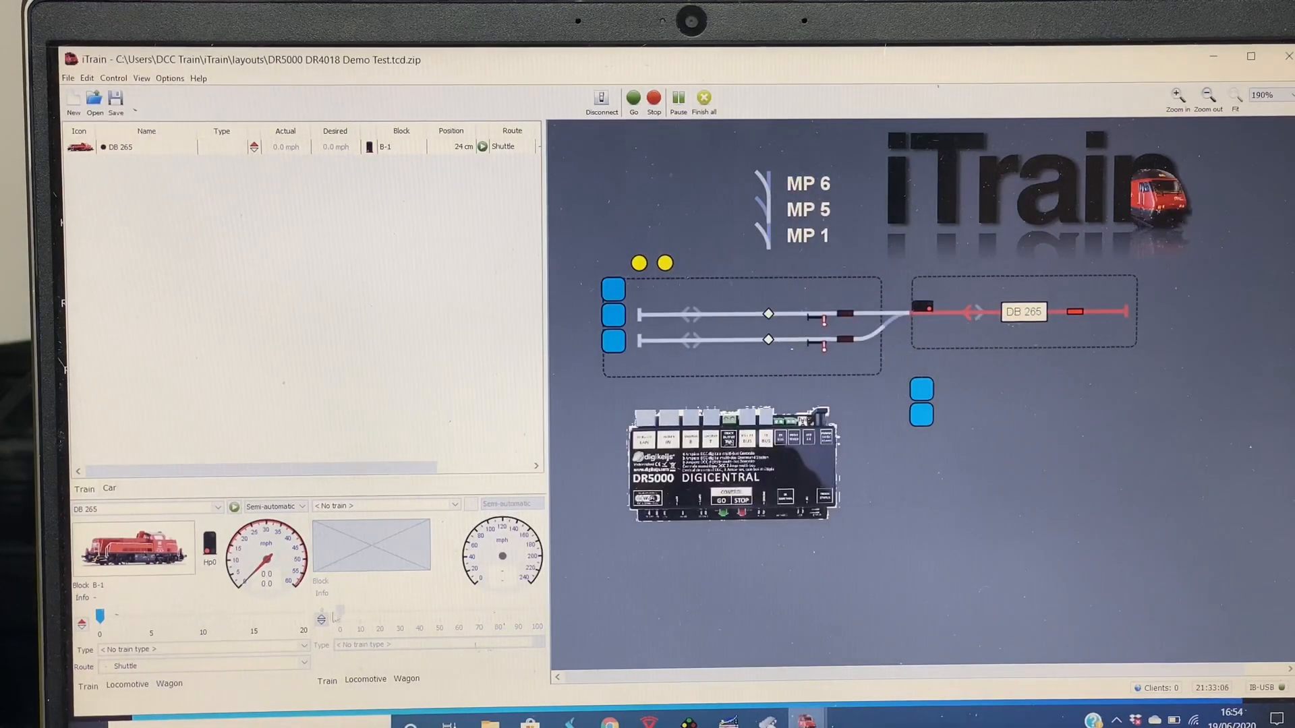